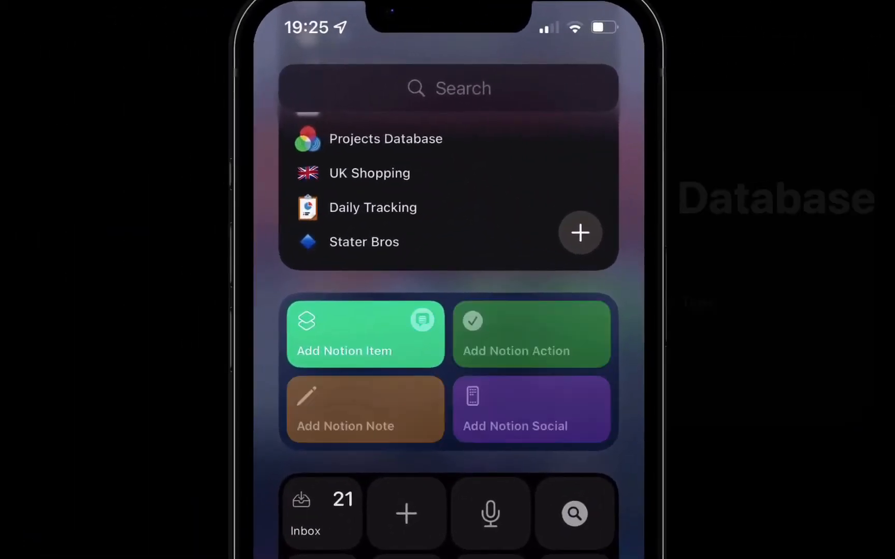
Follow the guide's notion.so/my-integrations link to reach the My integrations developer page
left_click(364, 334)
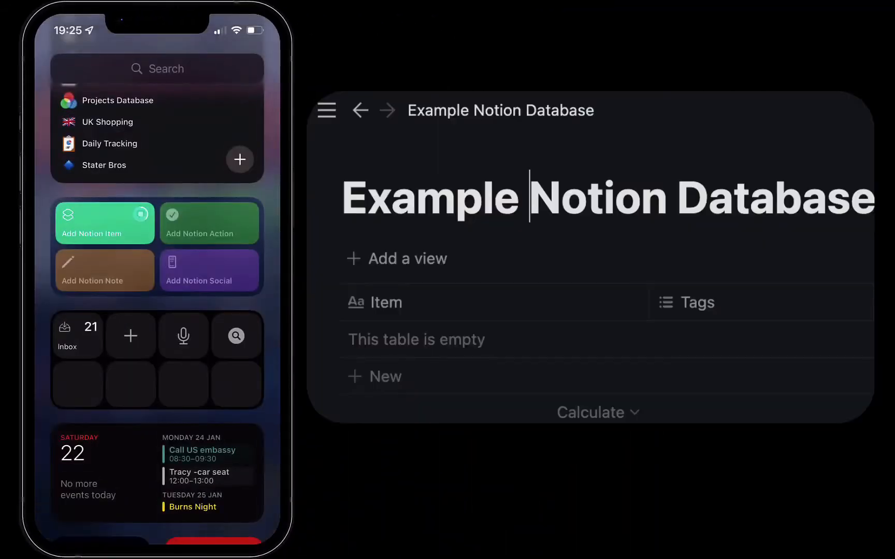
left_click(105, 223)
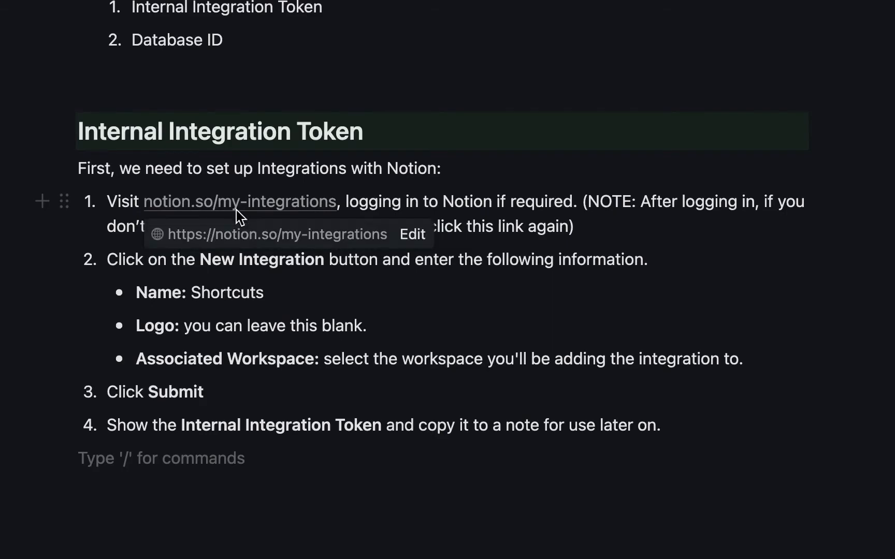
left_click(239, 201)
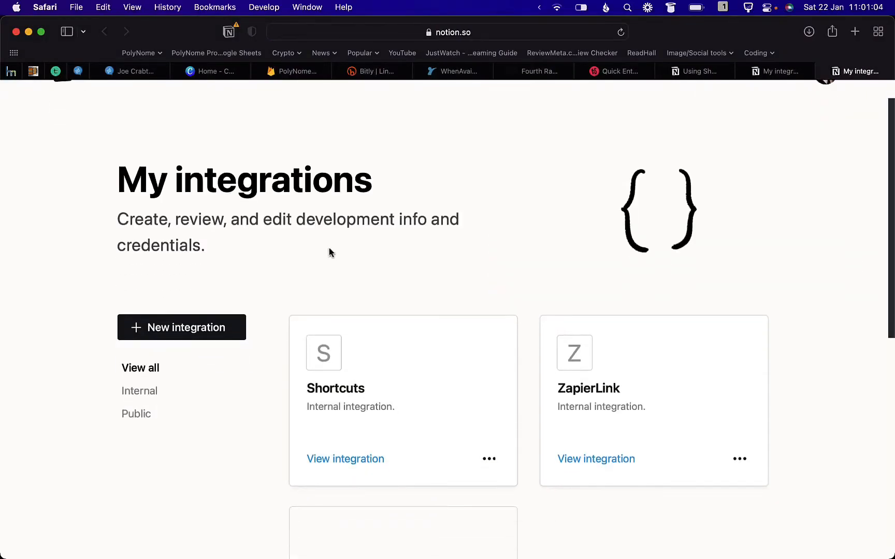
Create a new internal integration named ShortcutsDemo in the current workspace and submit it
left_click(181, 327)
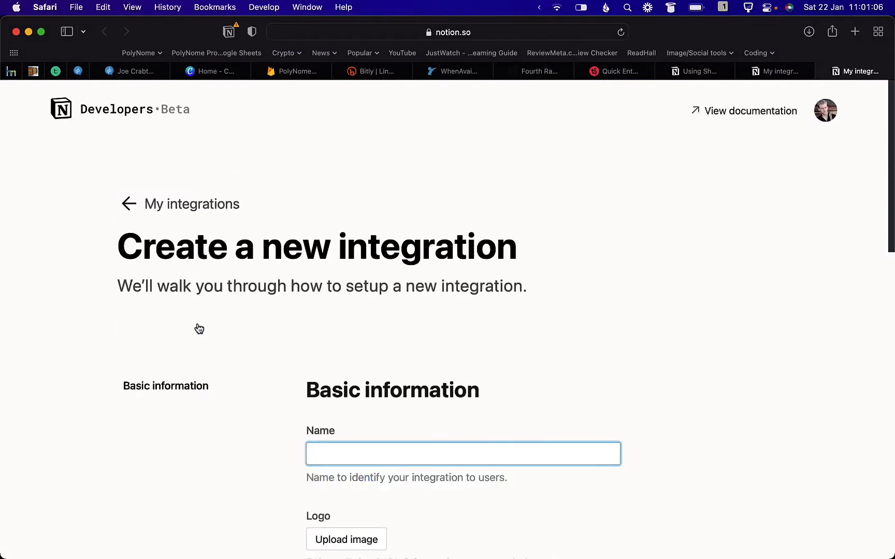
scroll("down", 3)
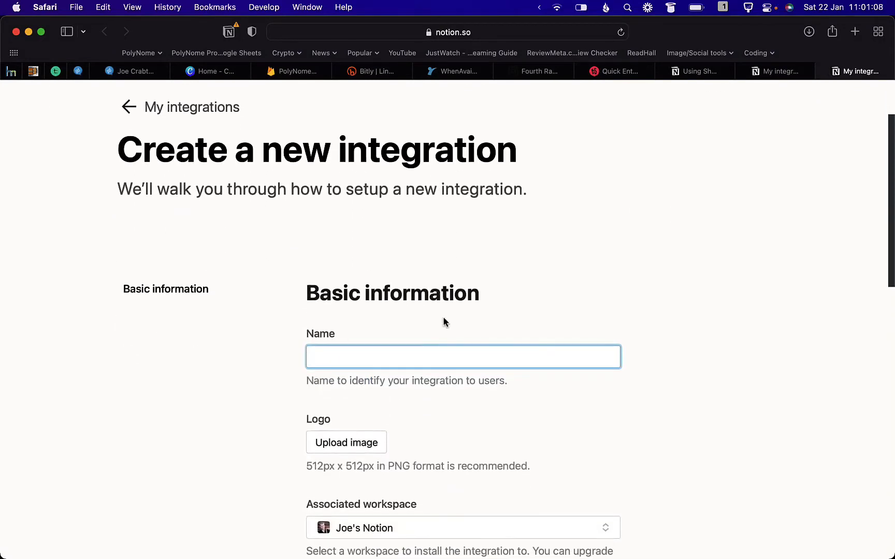
type("Shortcuts")
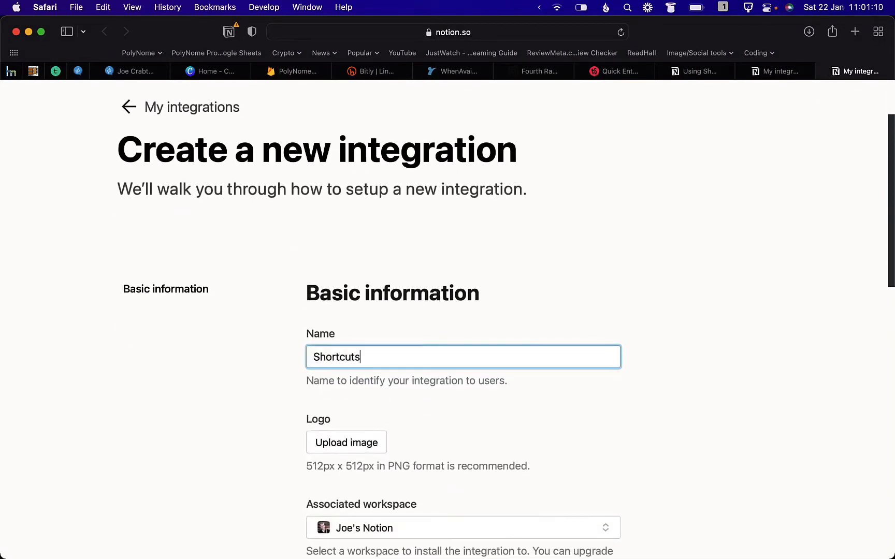
type("Demo")
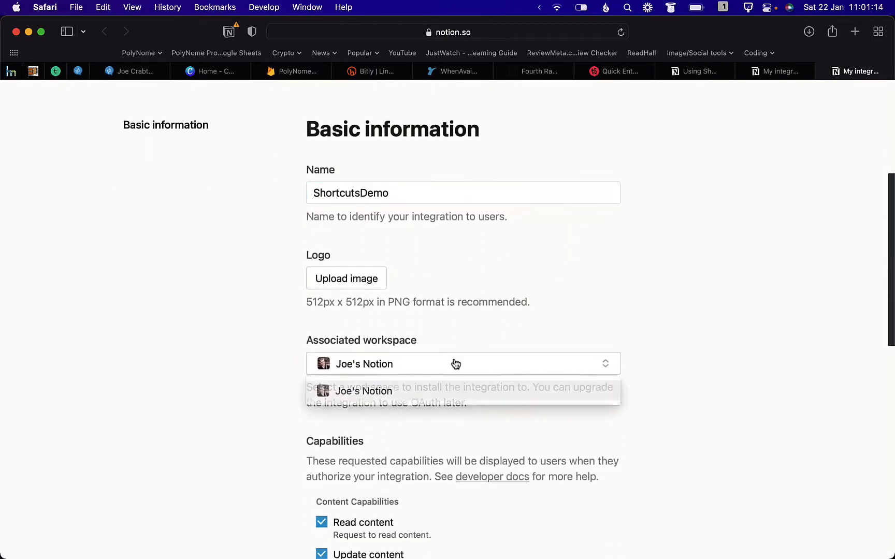
scroll("down", 3)
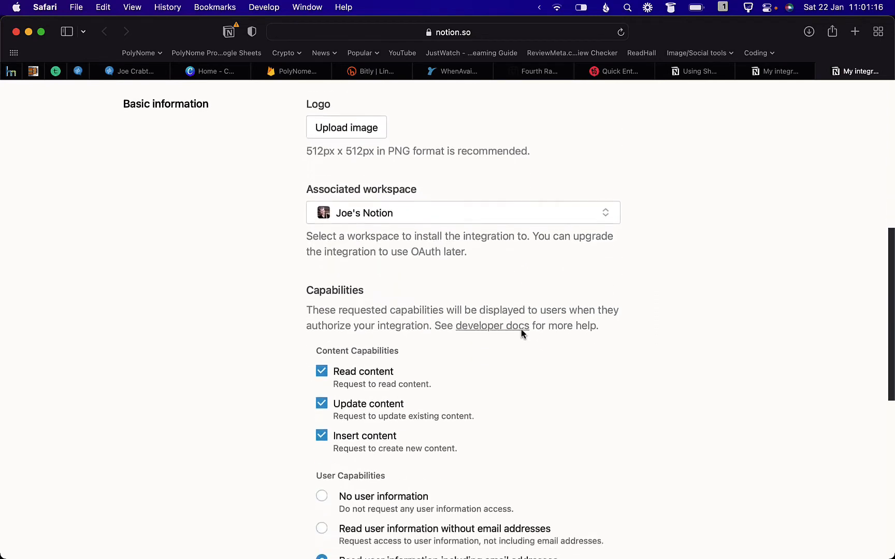
scroll("down", 3)
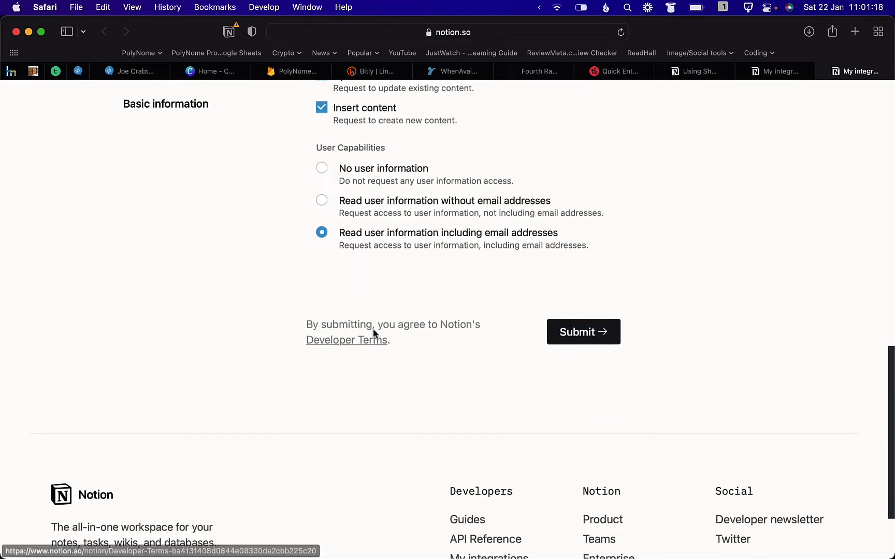
mouse_move(593, 329)
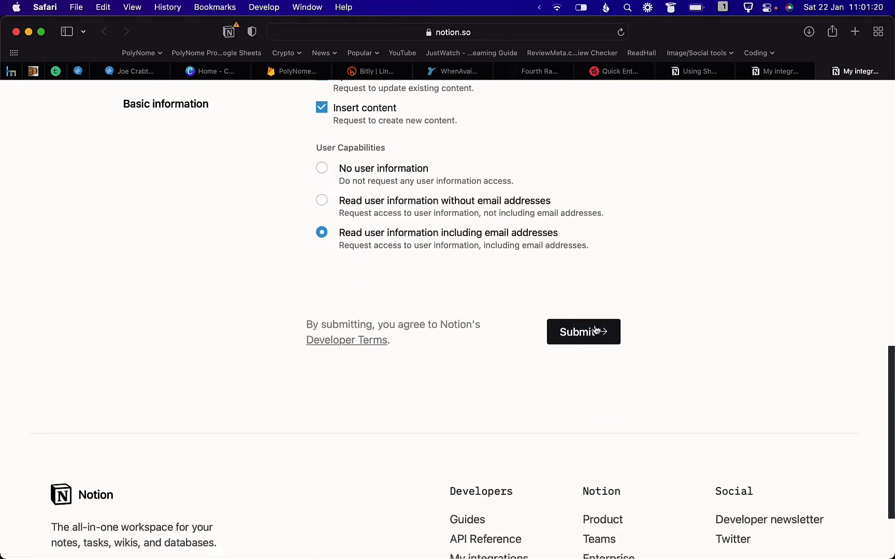
left_click(583, 331)
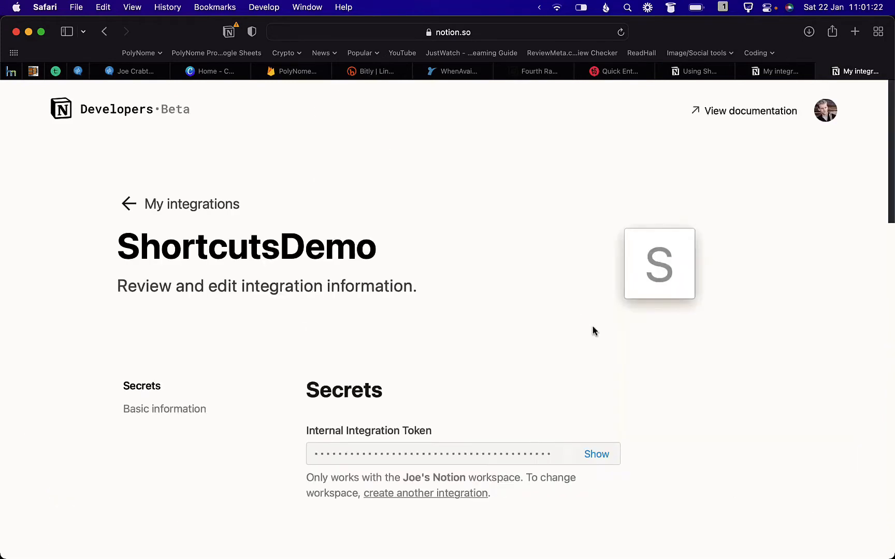
Reveal and copy ShortcutsDemo's internal integration token
left_click(596, 455)
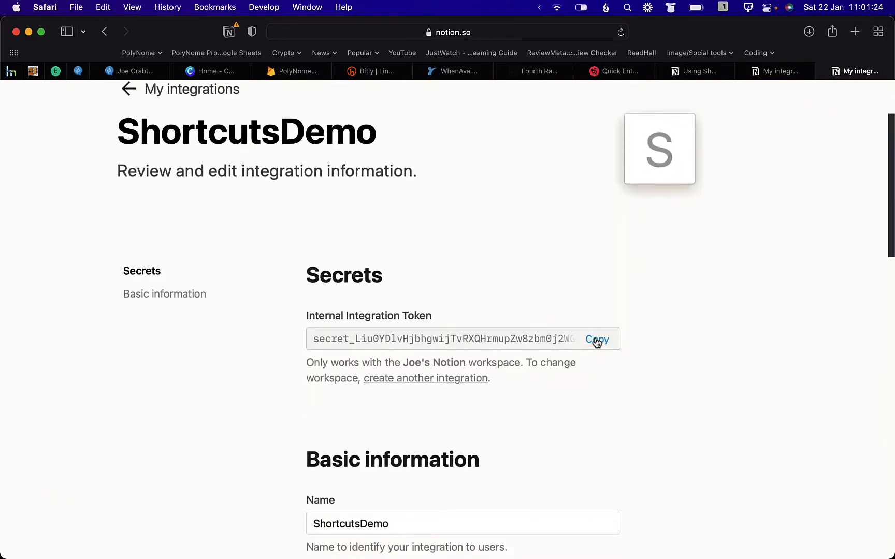
left_click(597, 339)
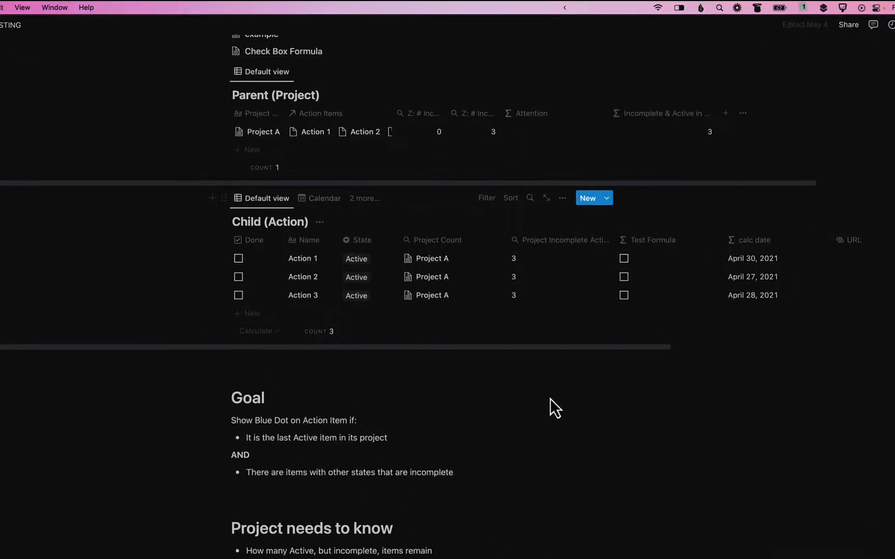
View the Child (Action) database as its own full page via its ••• menu
scroll("up", 3)
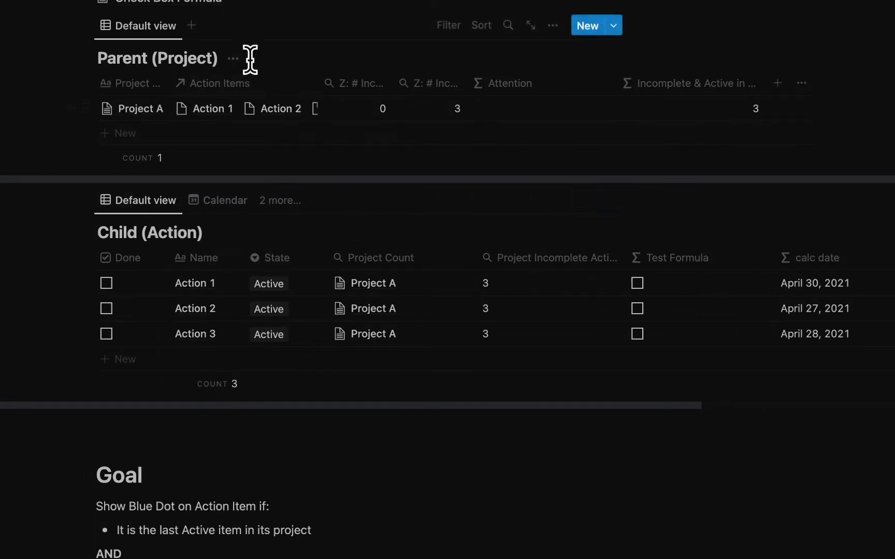
scroll("down", 3)
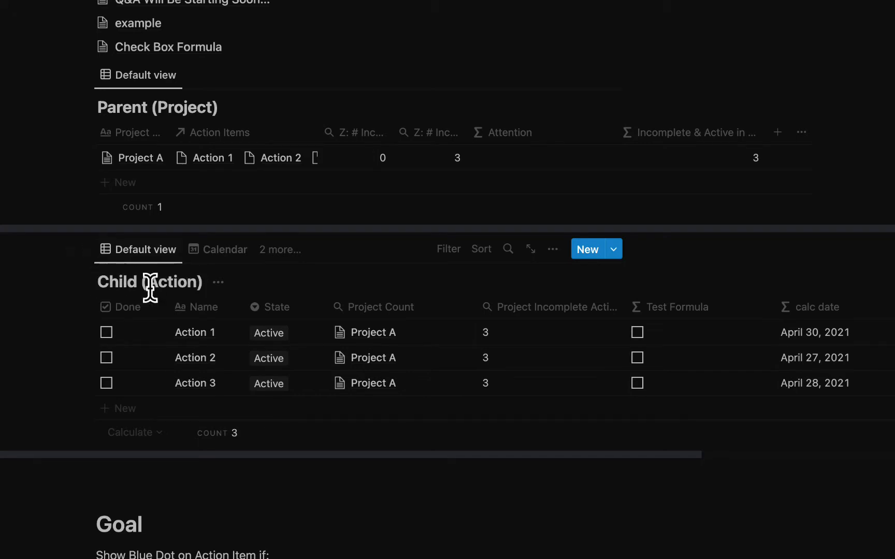
mouse_move(210, 288)
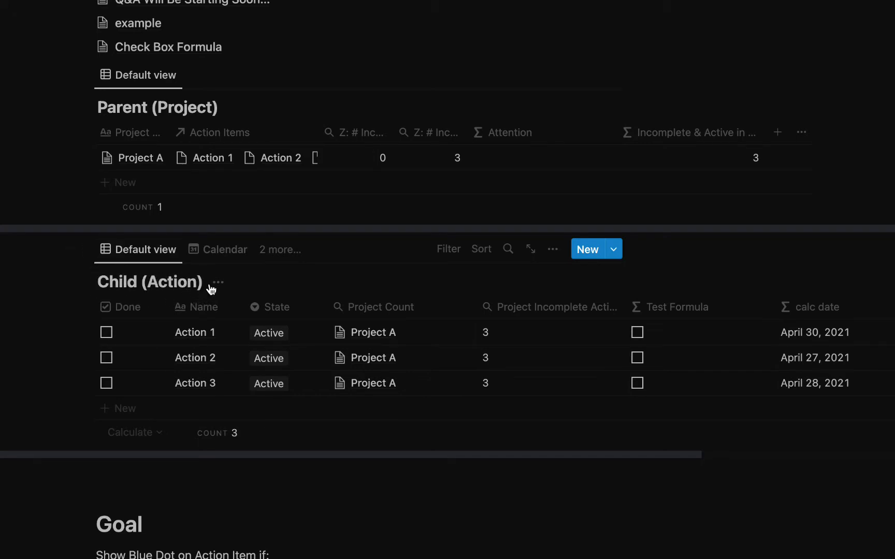
left_click(216, 284)
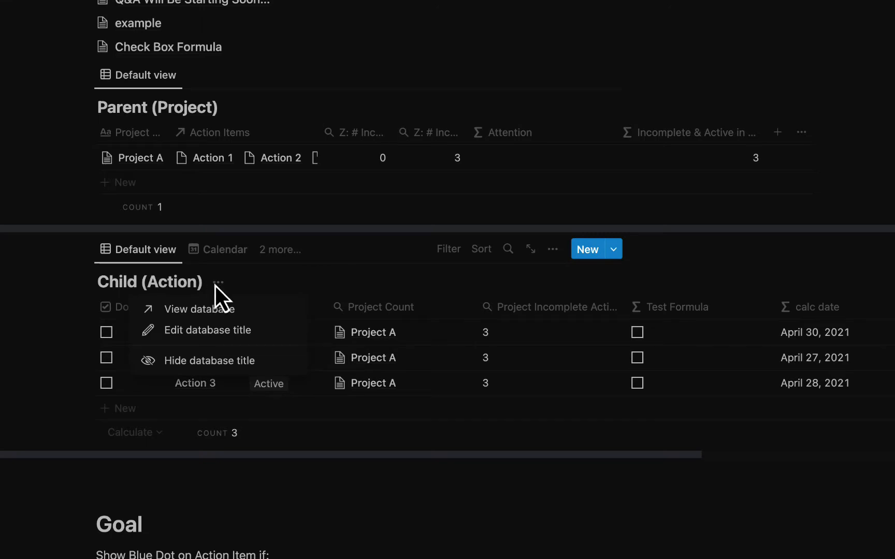
mouse_move(199, 309)
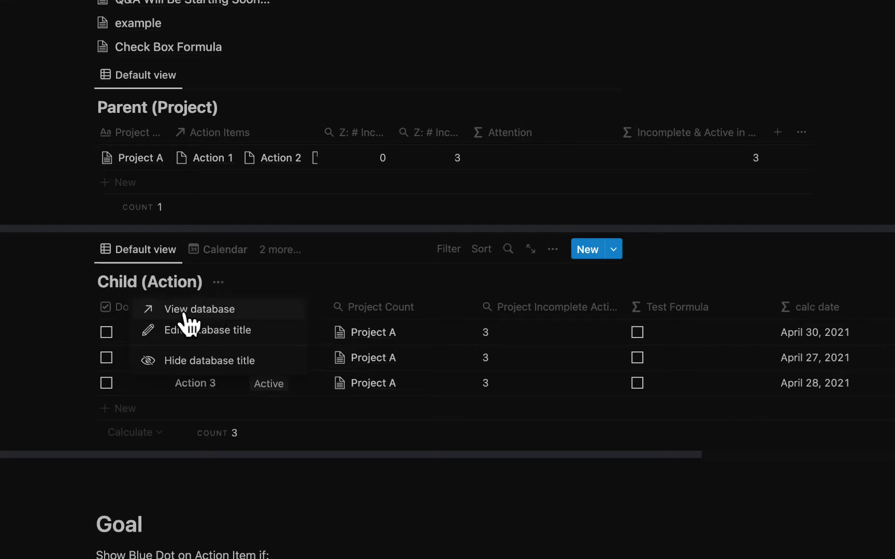
left_click(198, 309)
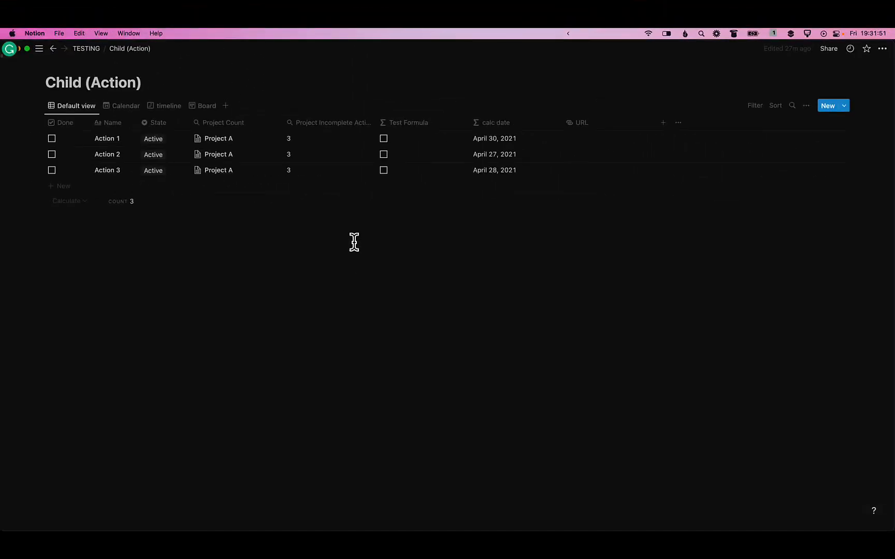
mouse_move(150, 78)
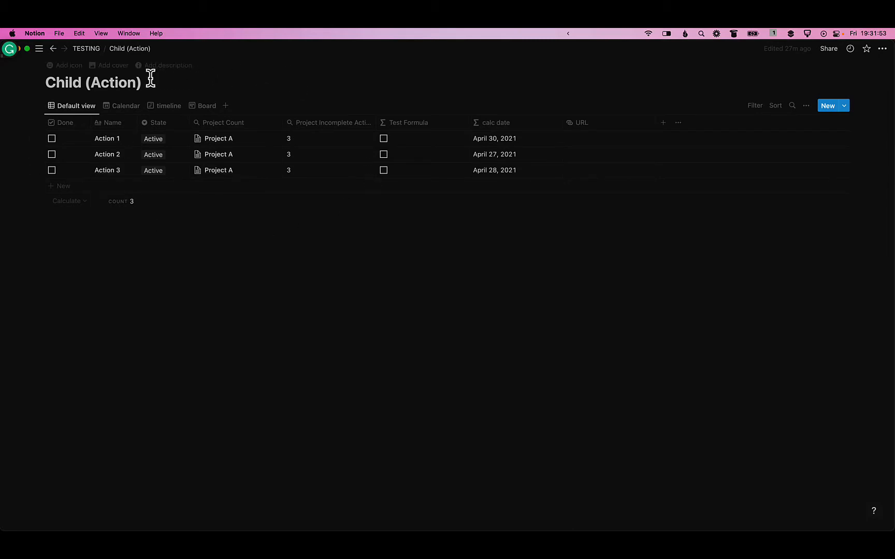
mouse_move(161, 243)
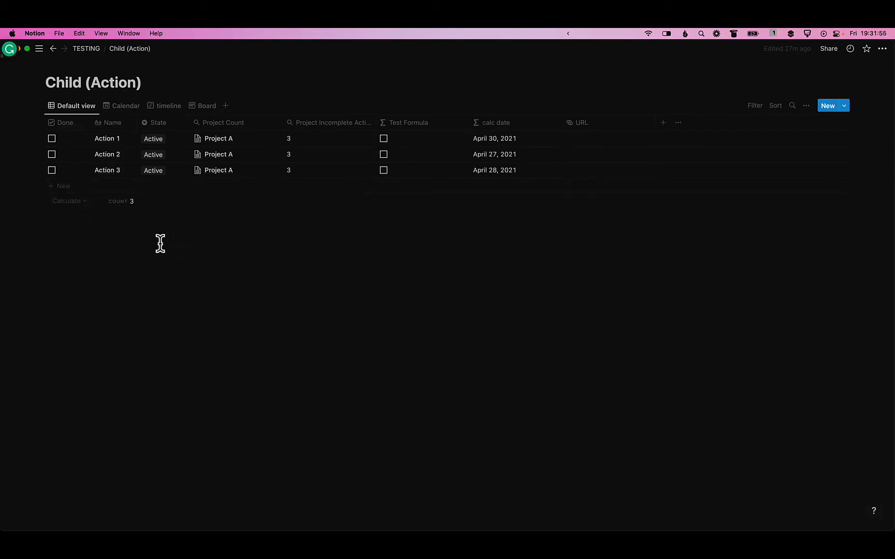
mouse_move(177, 150)
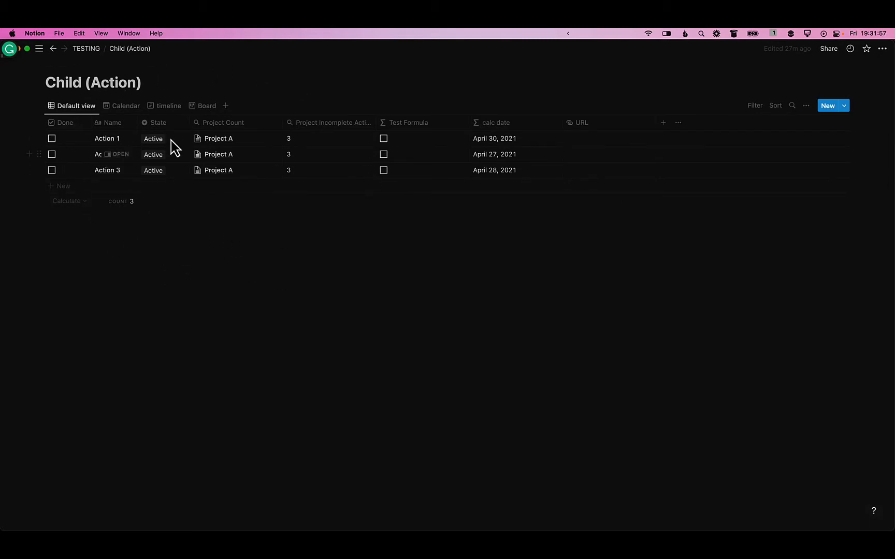
mouse_move(155, 193)
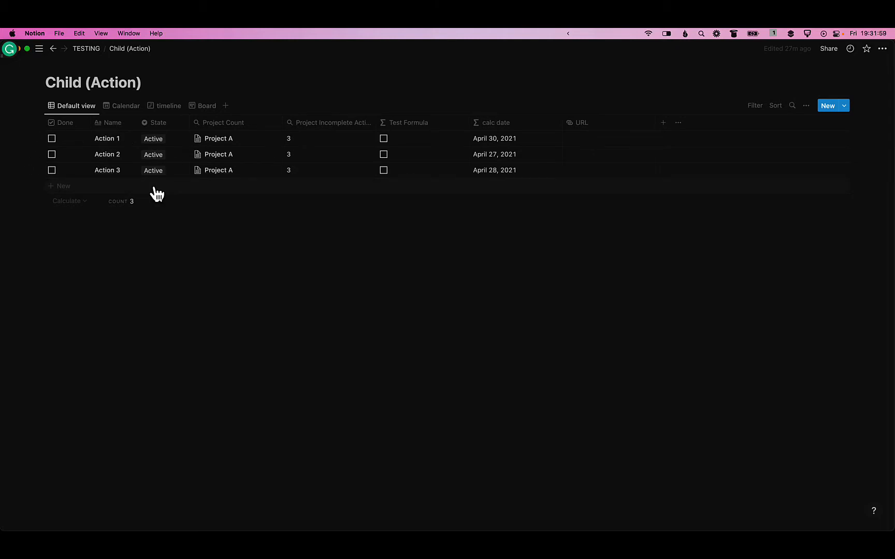
mouse_move(148, 227)
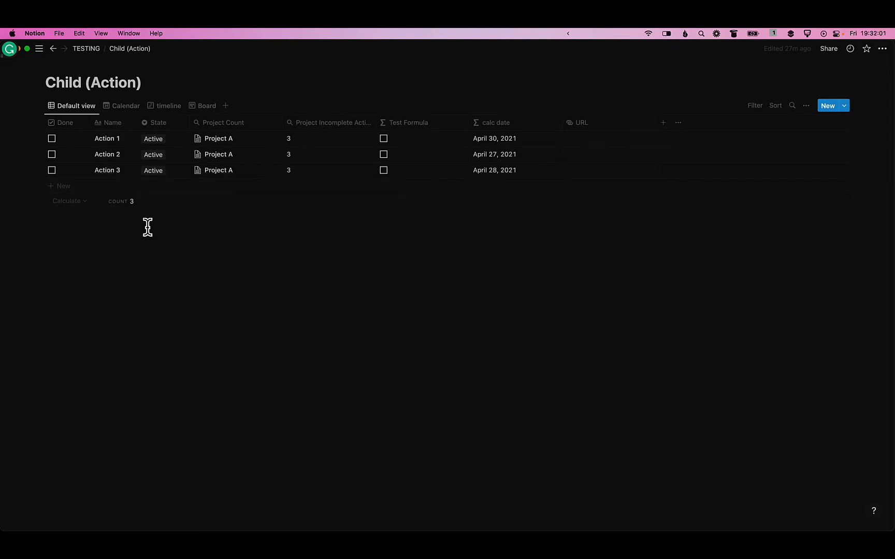
mouse_move(467, 202)
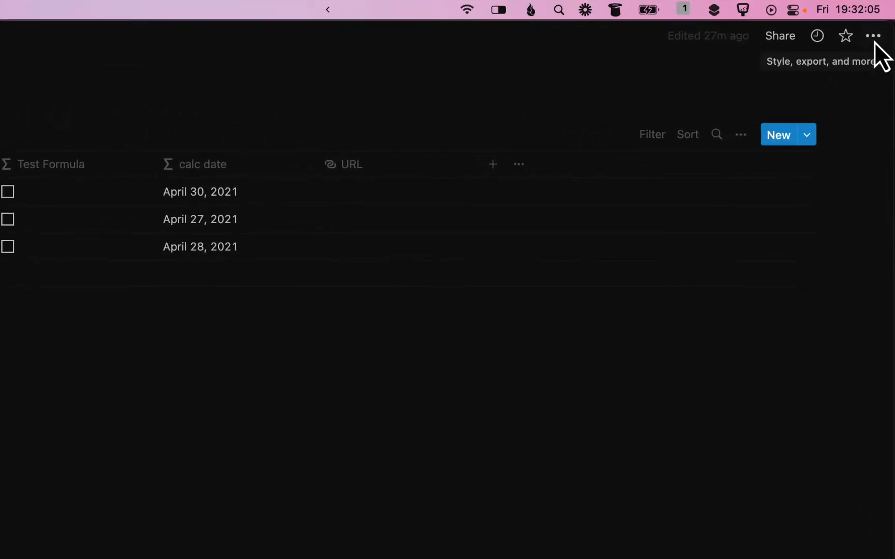
Add ShortcutsDemo as a connection on the Child (Action) database, searching 'sho' to find it
left_click(873, 35)
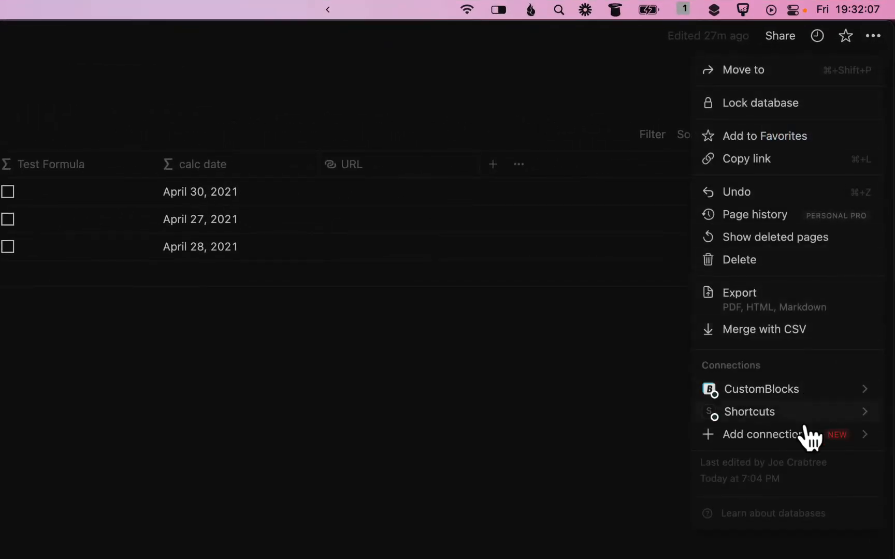
left_click(768, 434)
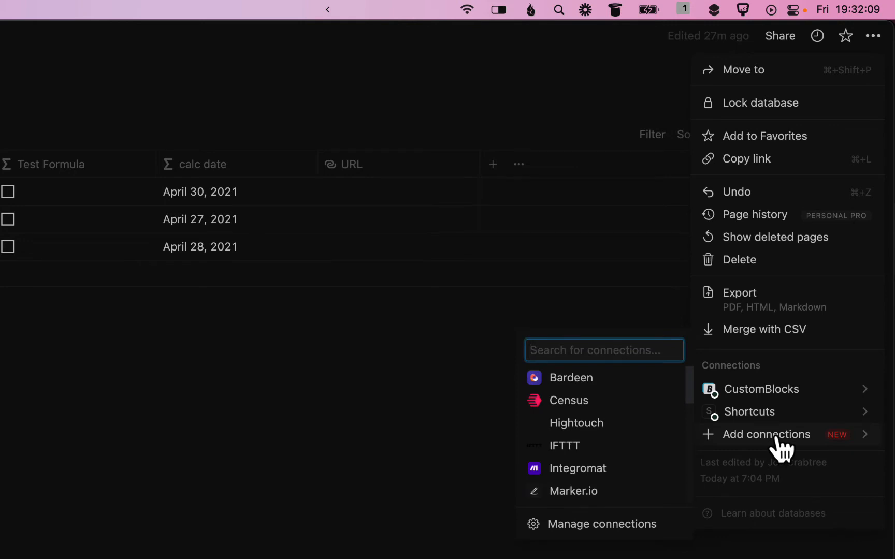
type("s")
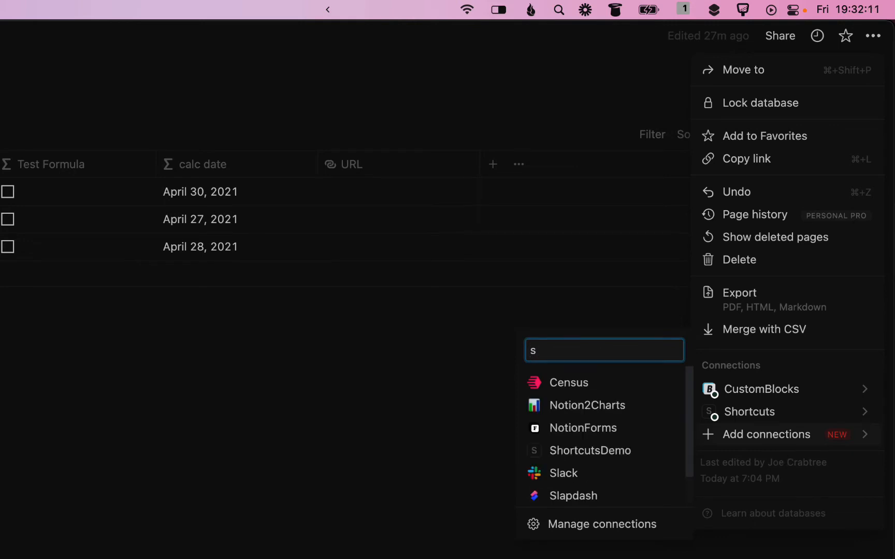
type("ho")
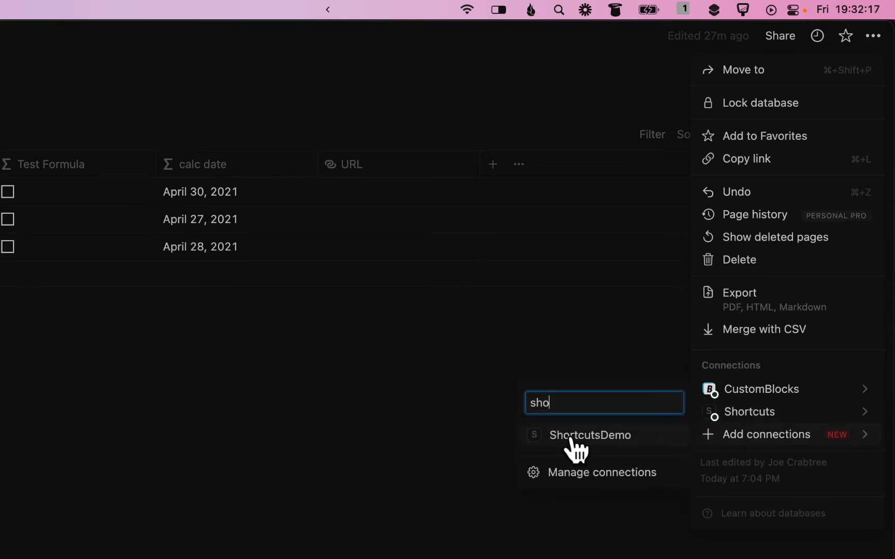
left_click(589, 435)
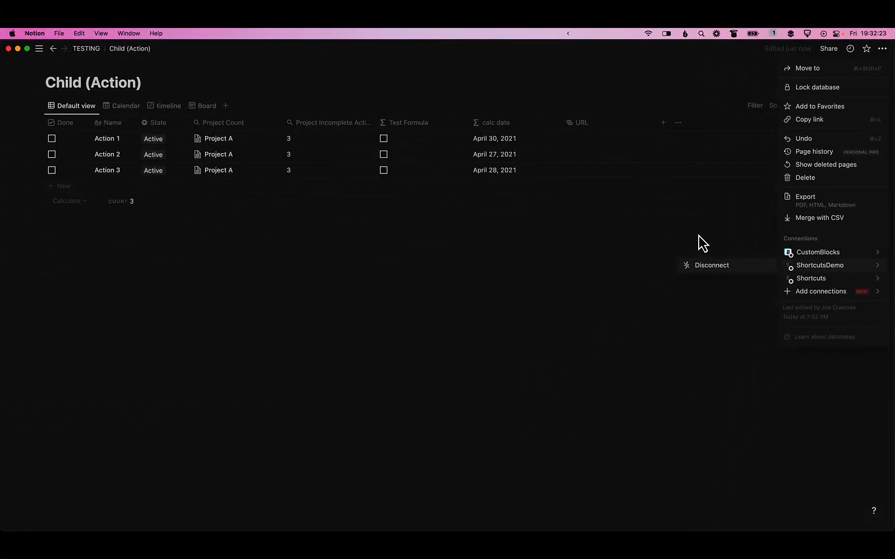
left_click(341, 212)
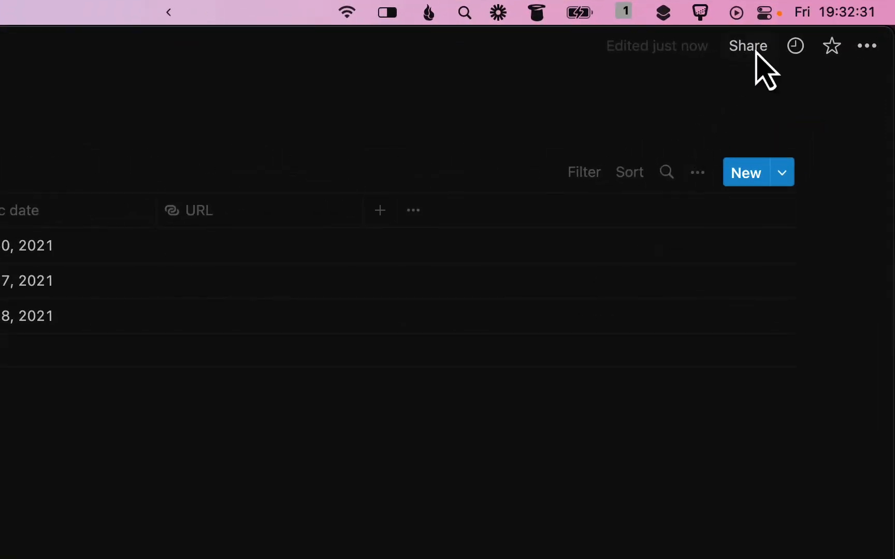
Copy the database's share link and paste the full notion.so URL into its description
left_click(748, 46)
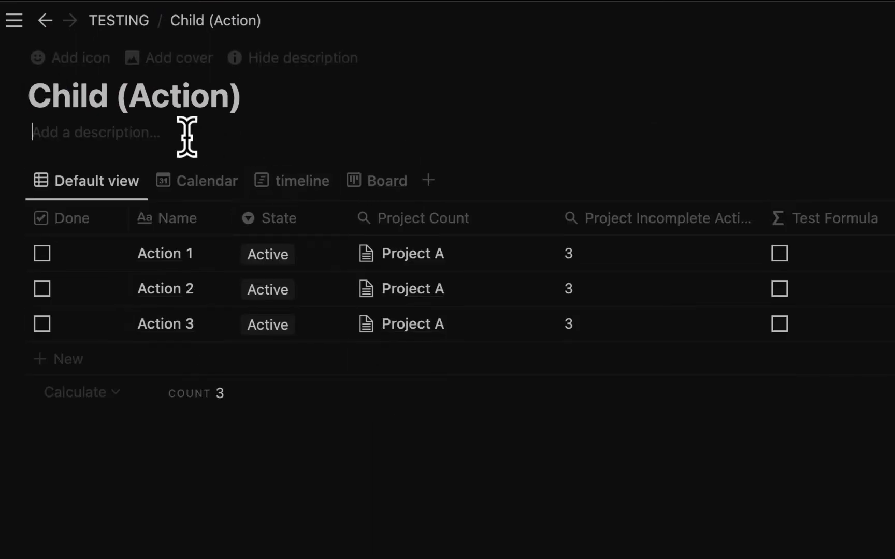
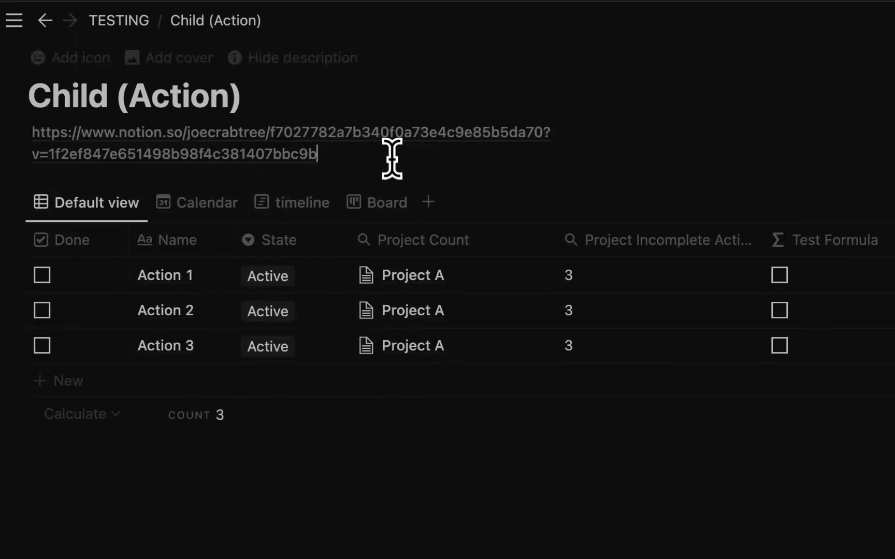
mouse_move(269, 157)
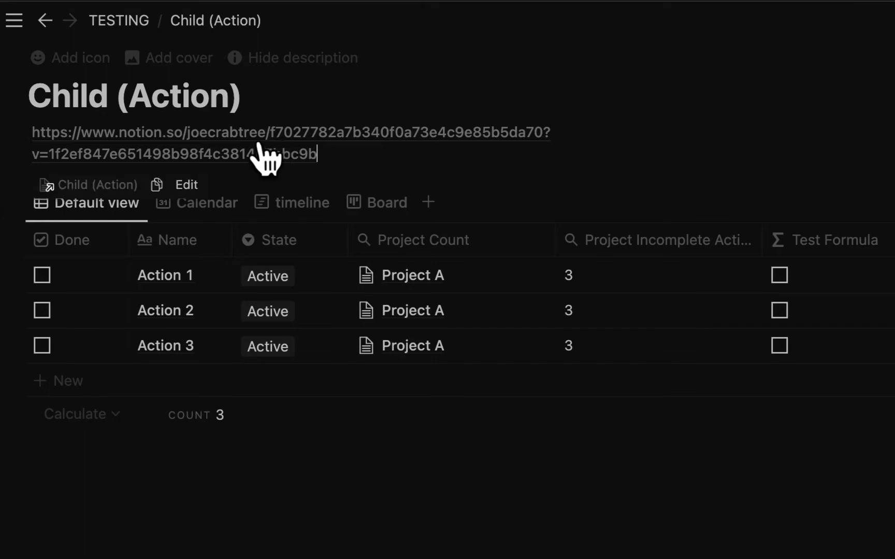
mouse_move(342, 158)
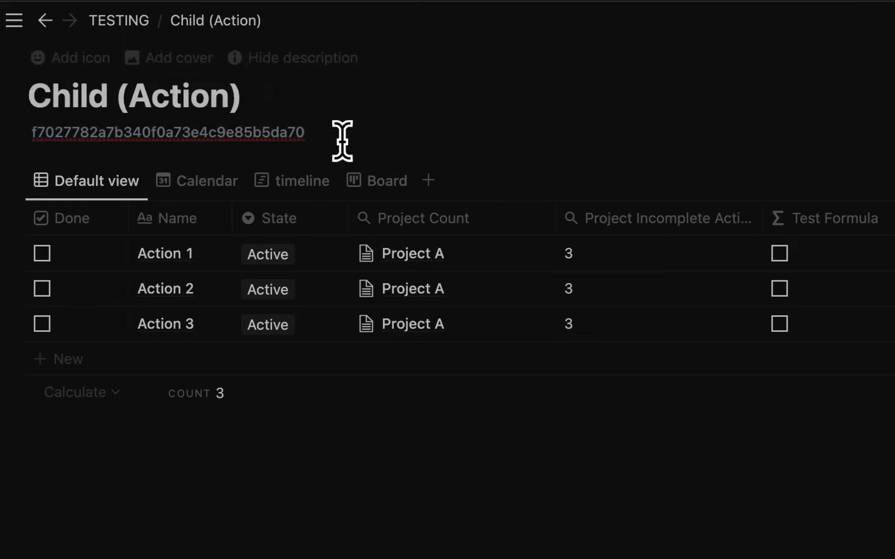
mouse_move(295, 154)
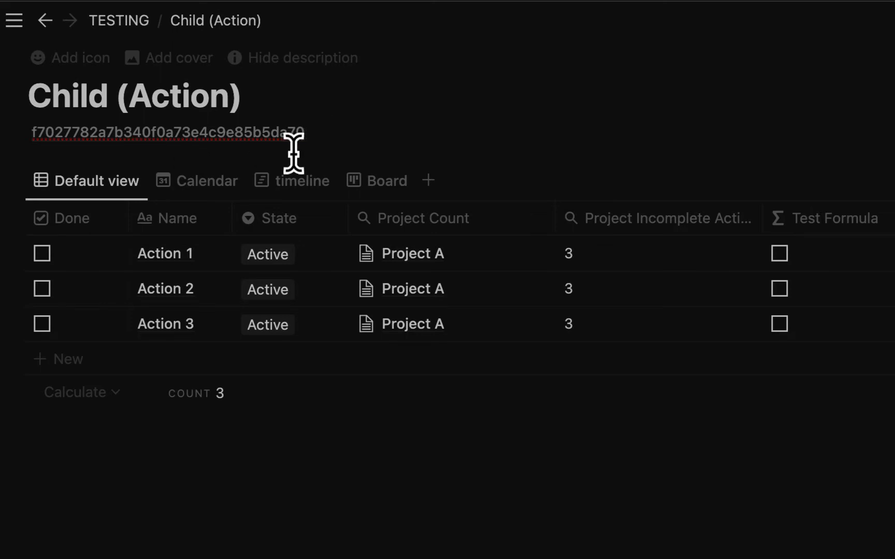
mouse_move(335, 157)
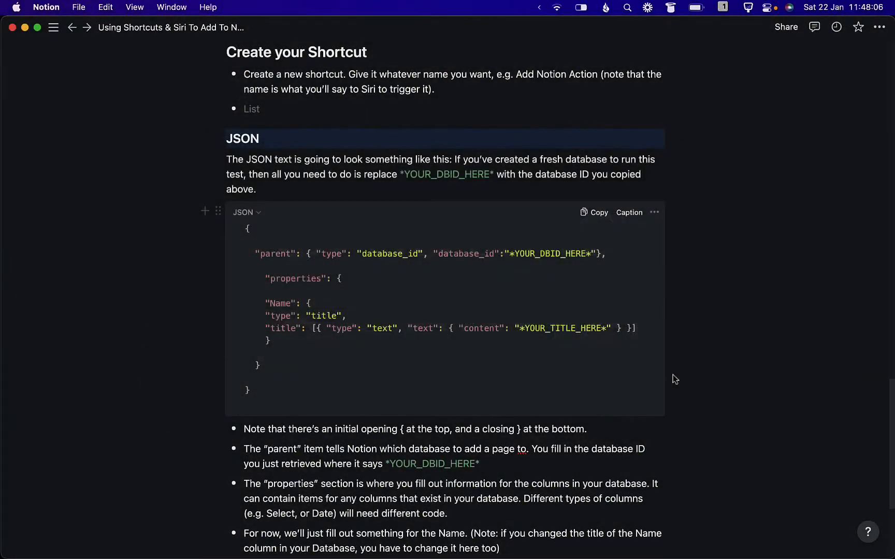
mouse_move(441, 356)
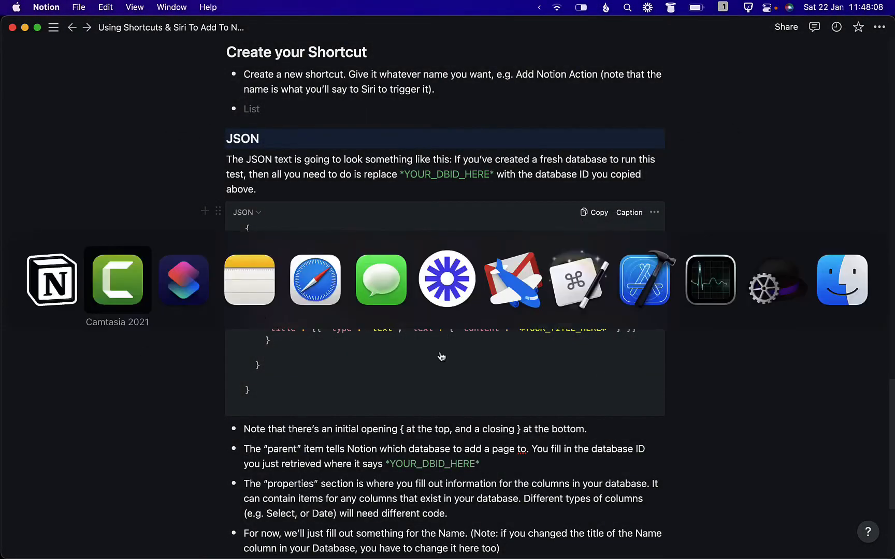
Create a new shortcut in the Widget folder and name it 'Add Notion Item'
left_click(183, 279)
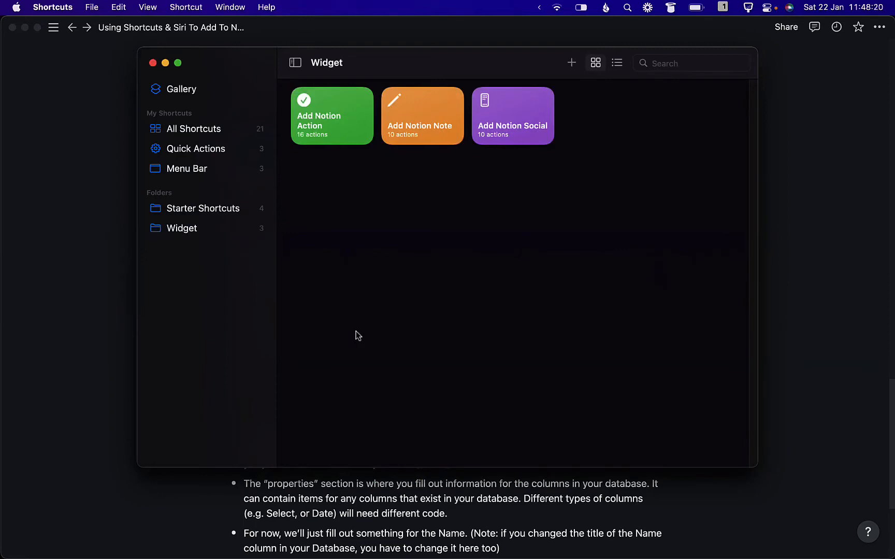
mouse_move(394, 280)
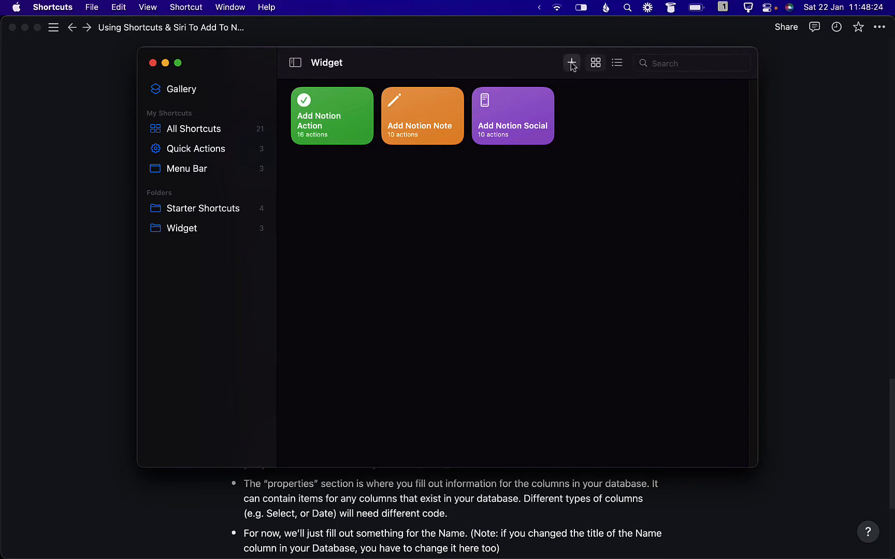
left_click(570, 63)
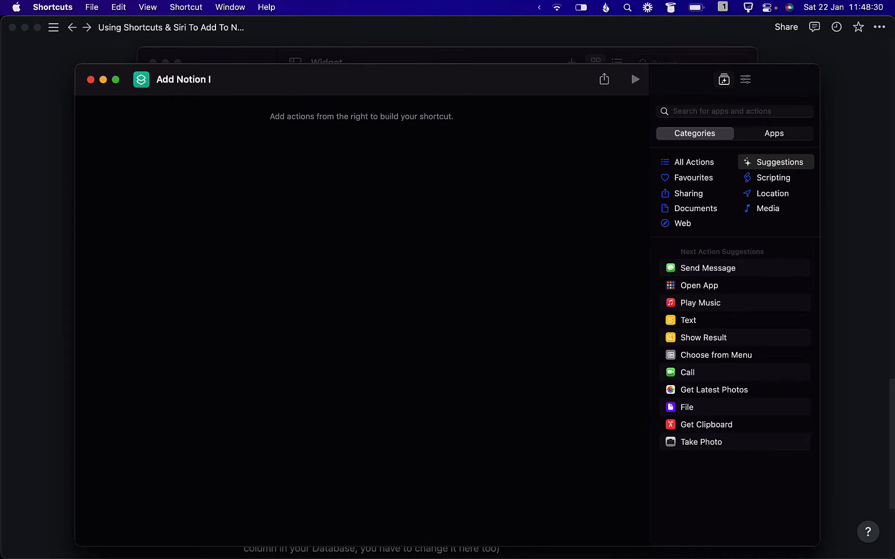
type("tem")
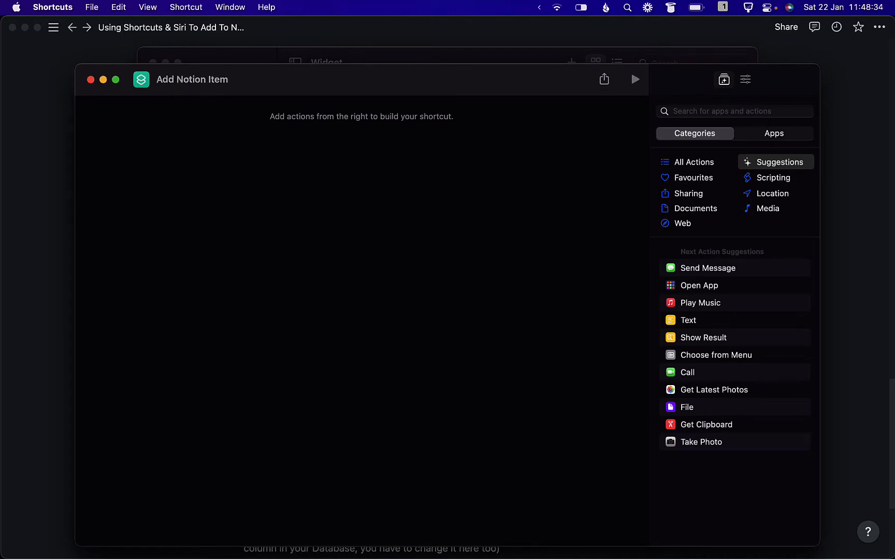
mouse_move(370, 232)
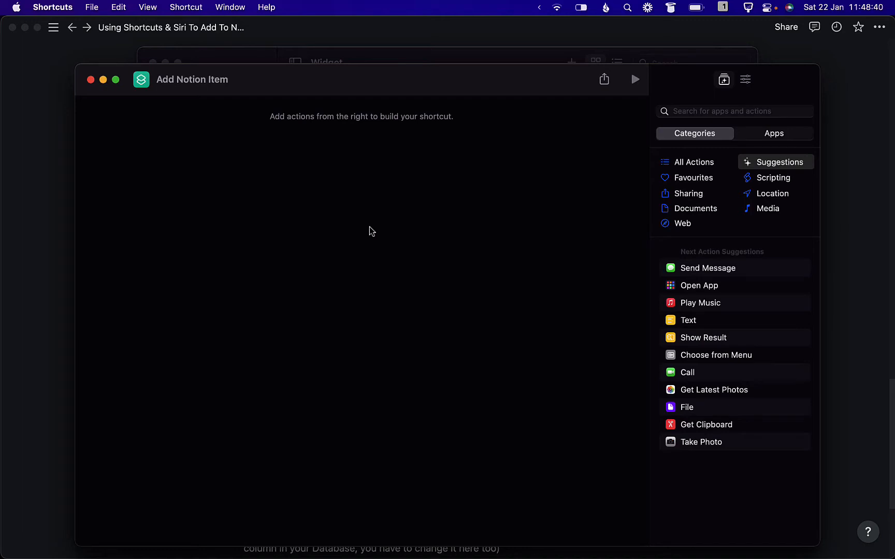
left_click(687, 320)
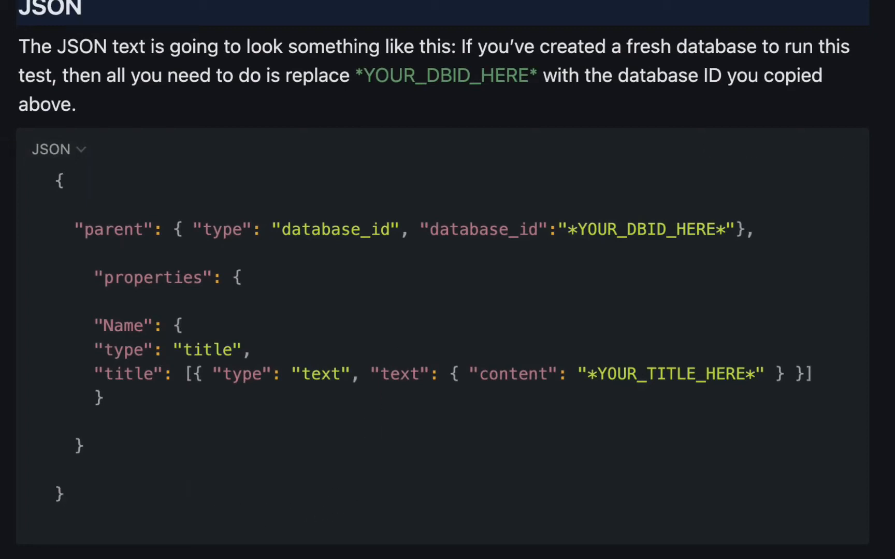
mouse_move(86, 237)
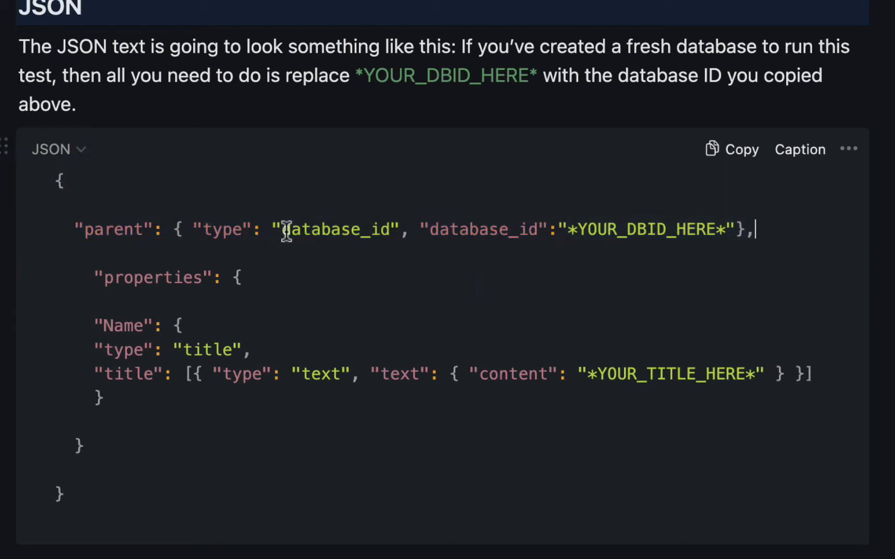
mouse_move(94, 278)
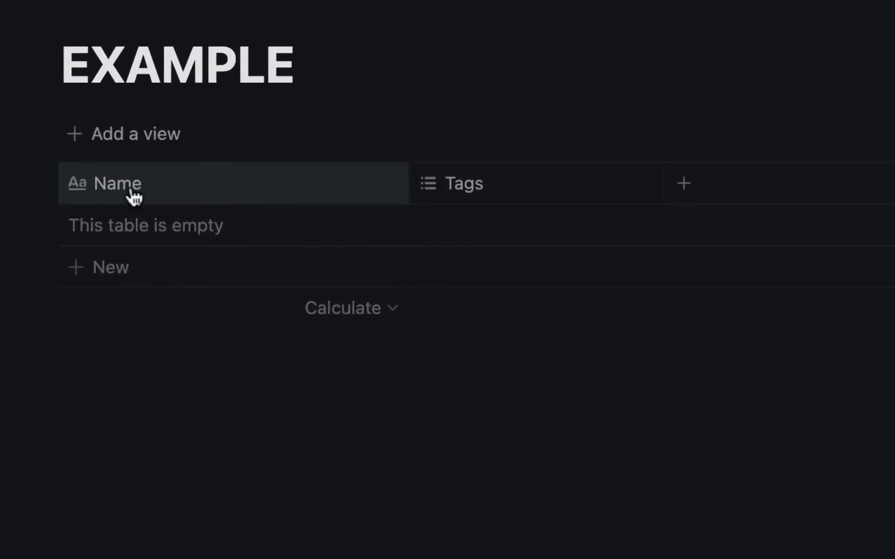
Rename the EXAMPLE table's Name column to 'Item'
left_click(117, 183)
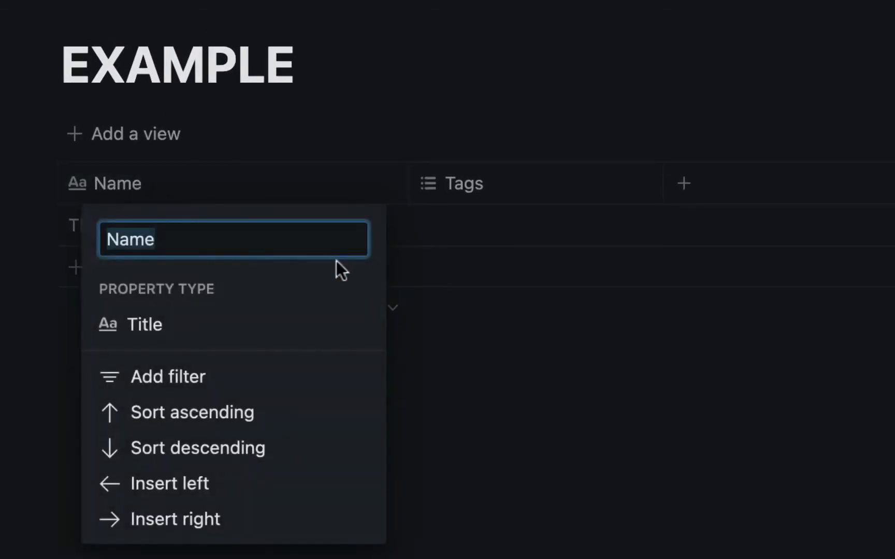
type("Item")
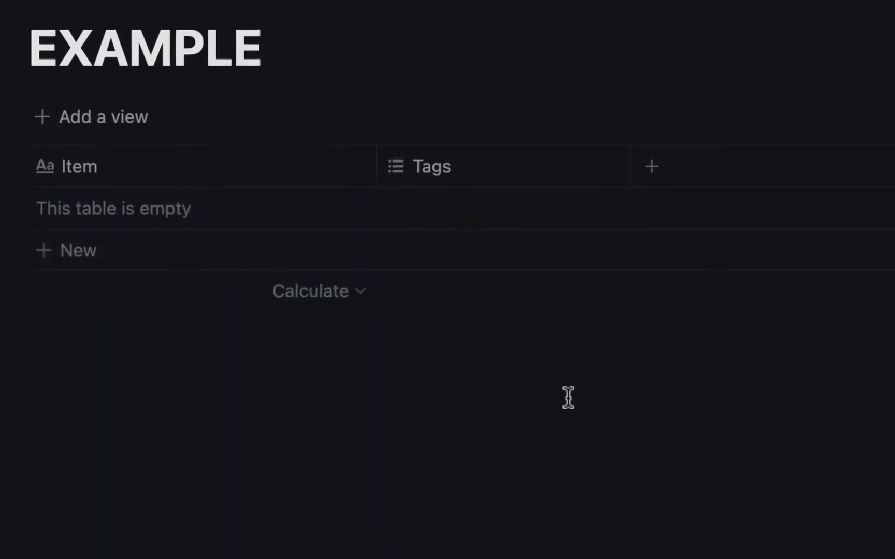
scroll("down", 3)
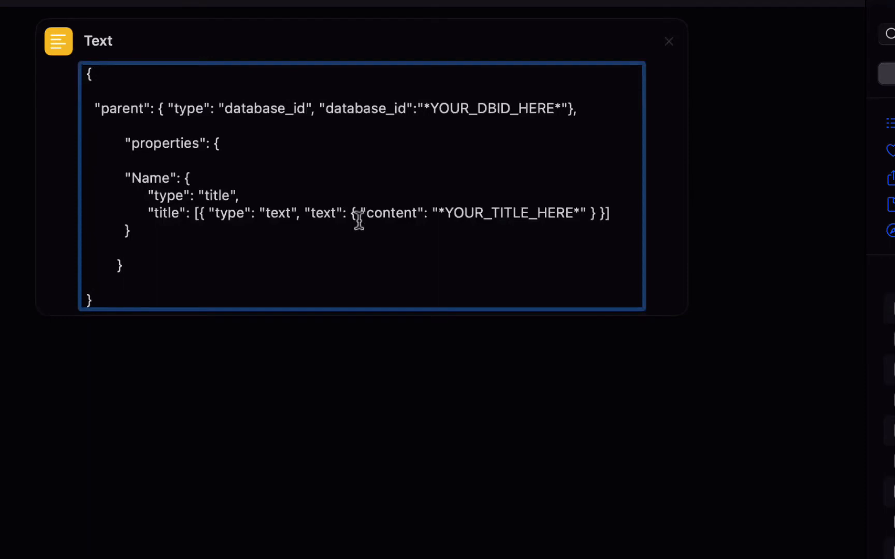
mouse_move(165, 329)
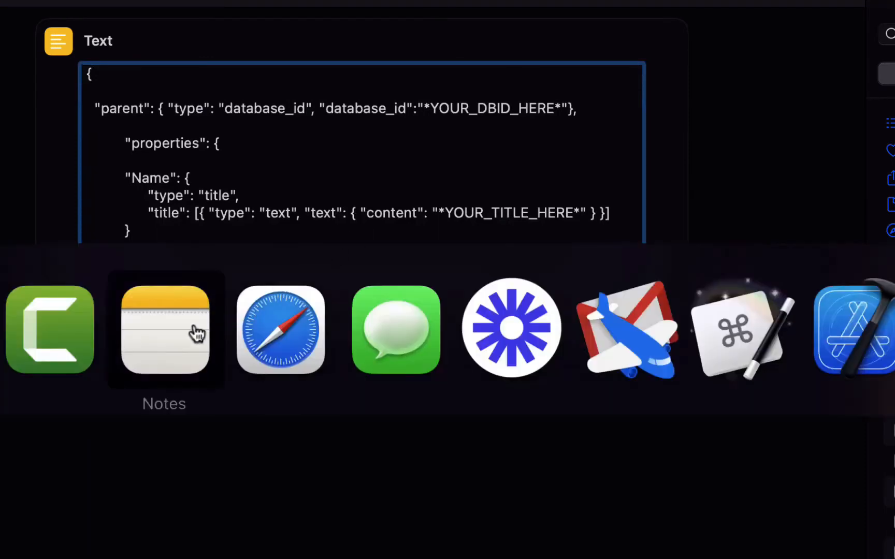
left_click(163, 330)
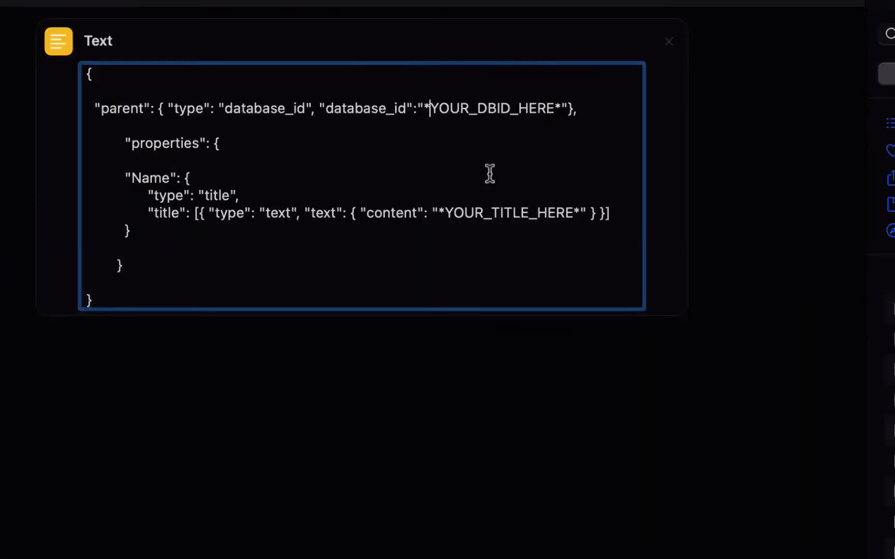
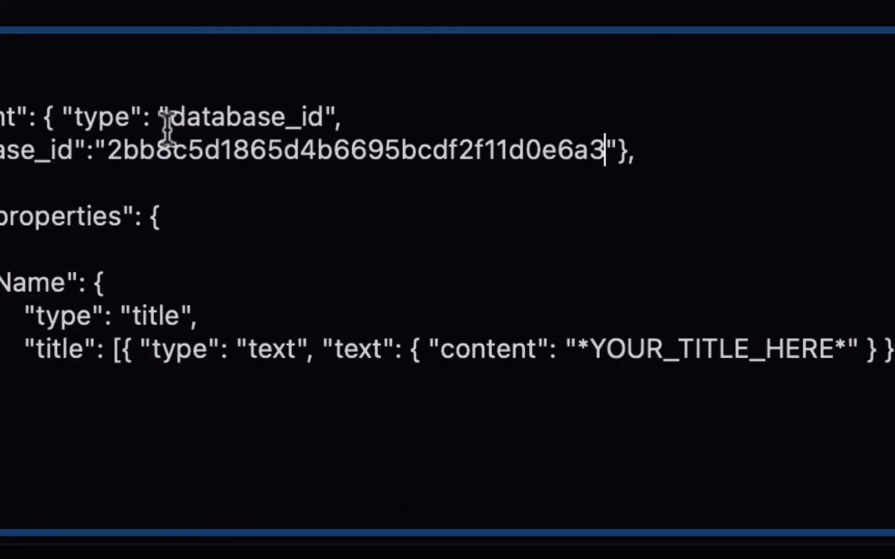
mouse_move(182, 223)
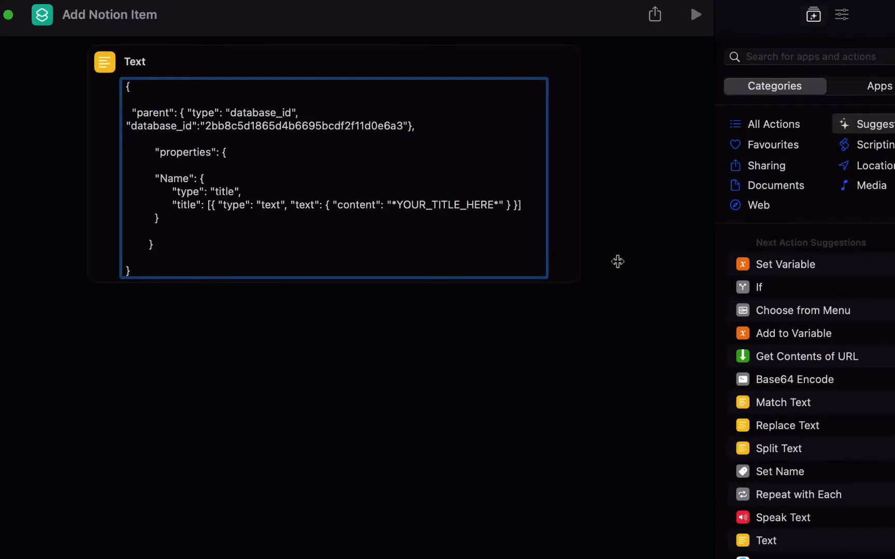
type("url")
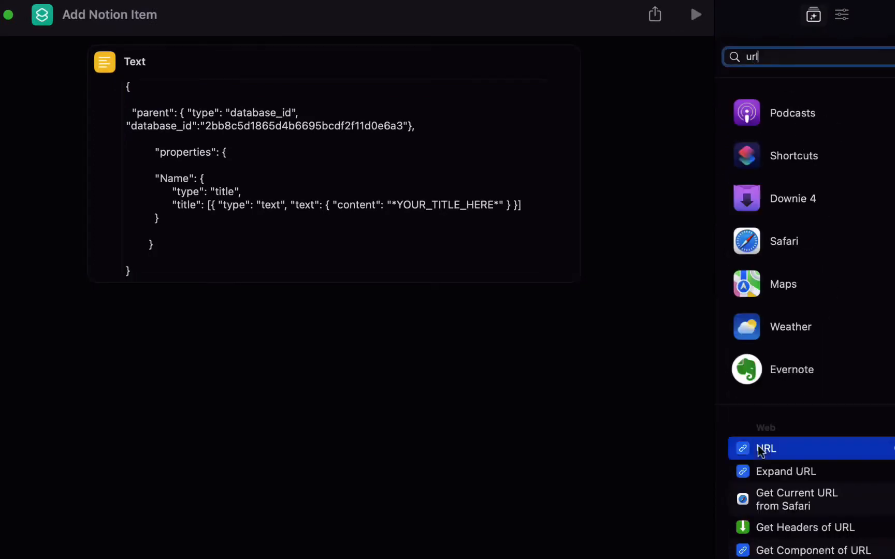
left_click(765, 449)
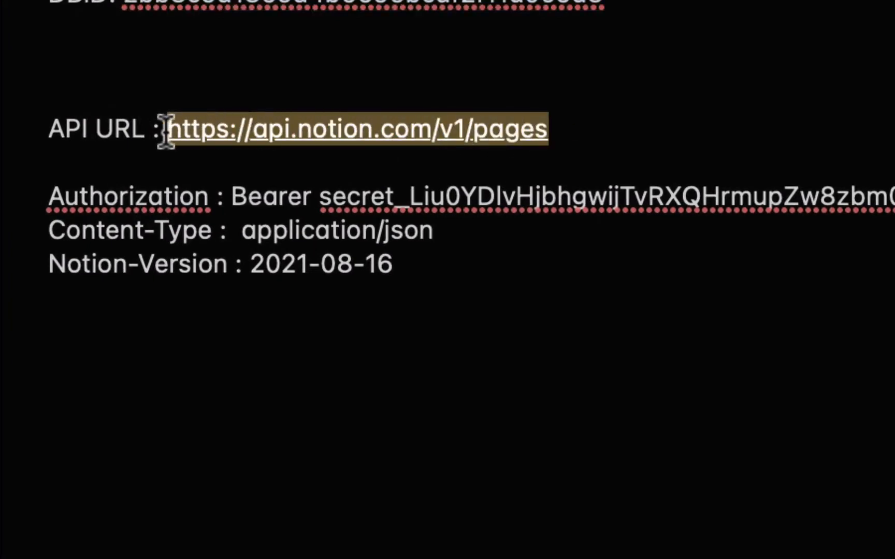
scroll("down", 3)
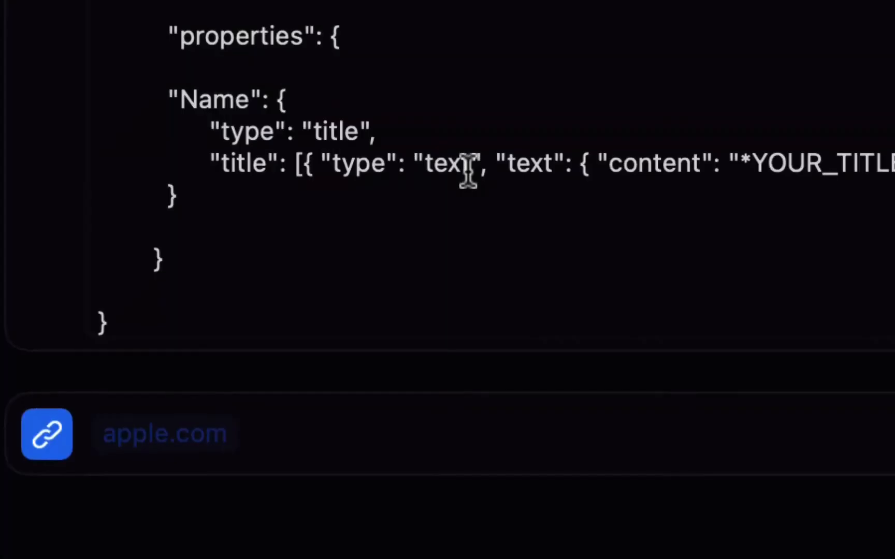
type("https://api.notion.com/v1/pages")
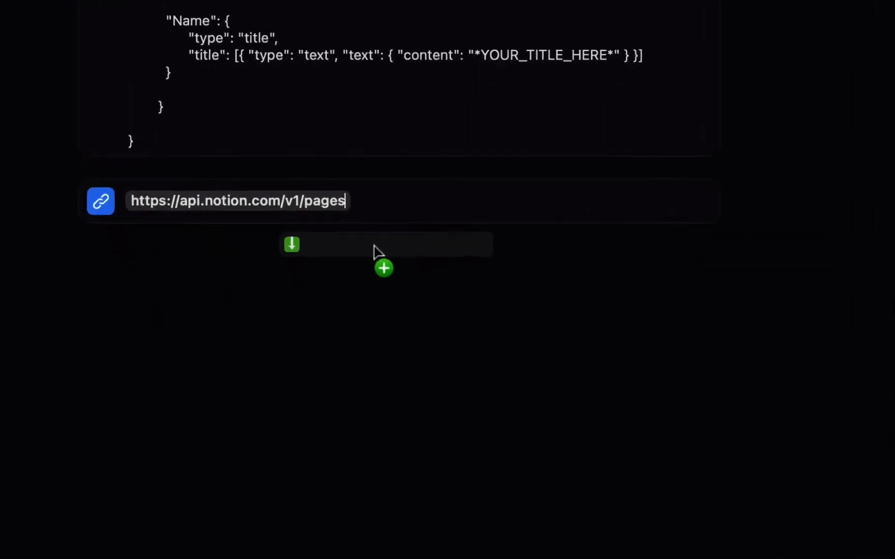
Add Get Contents of URL with method POST and the Text variable as its file request body
left_click(291, 245)
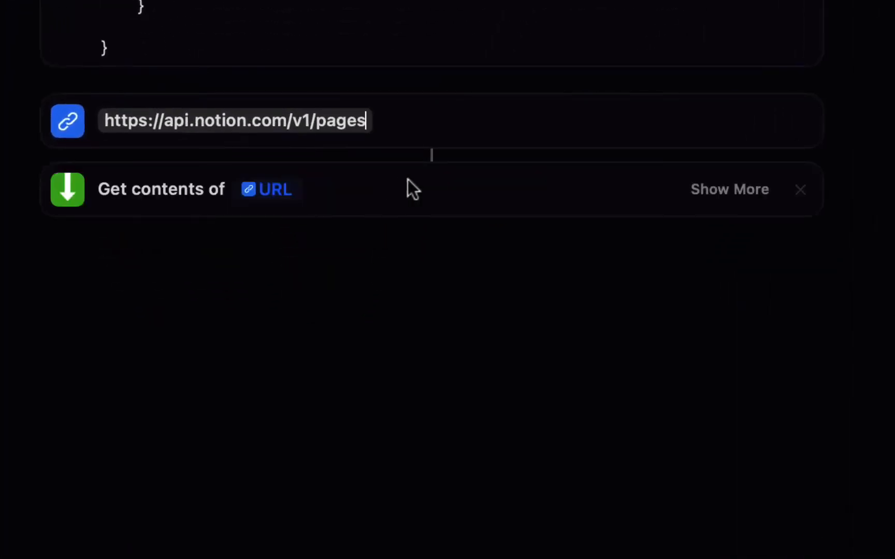
mouse_move(443, 174)
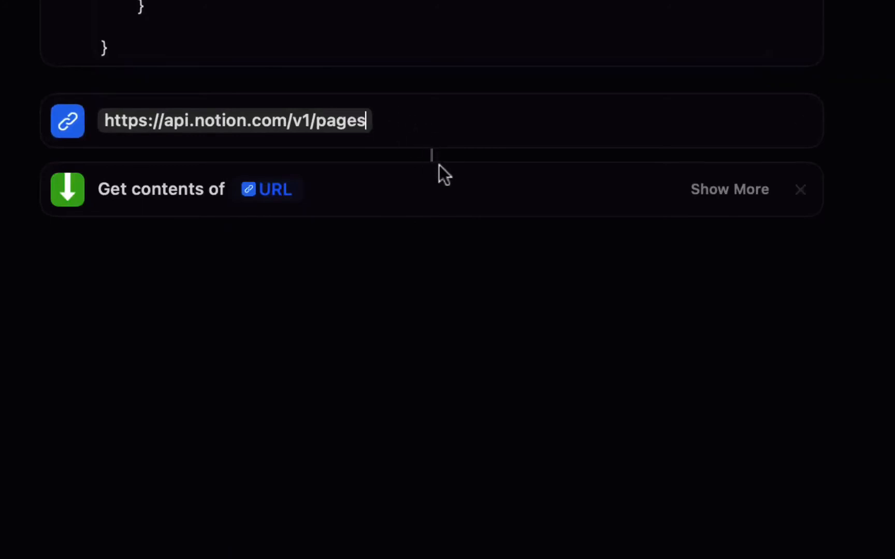
mouse_move(270, 199)
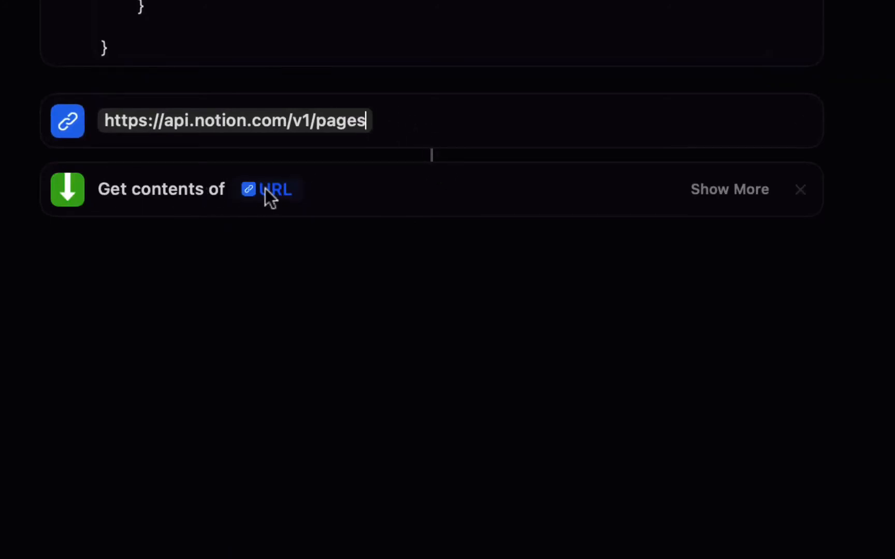
mouse_move(284, 203)
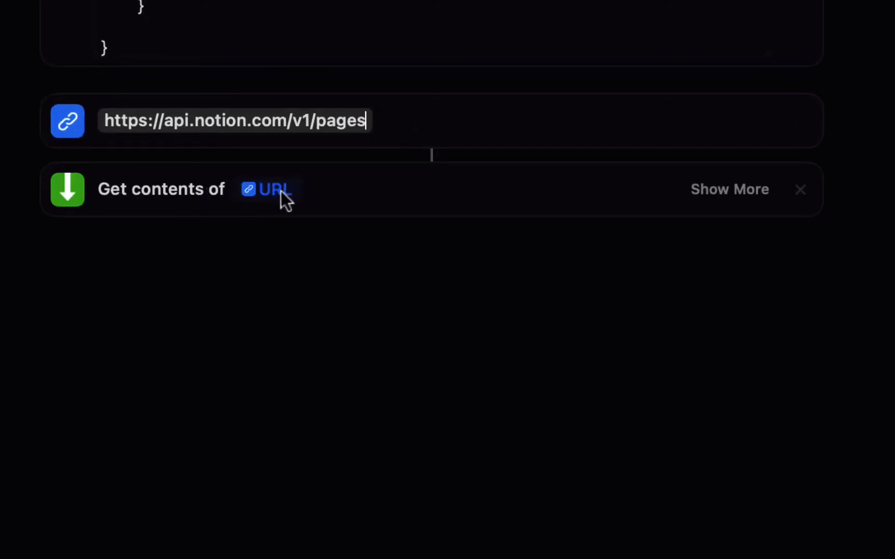
mouse_move(715, 223)
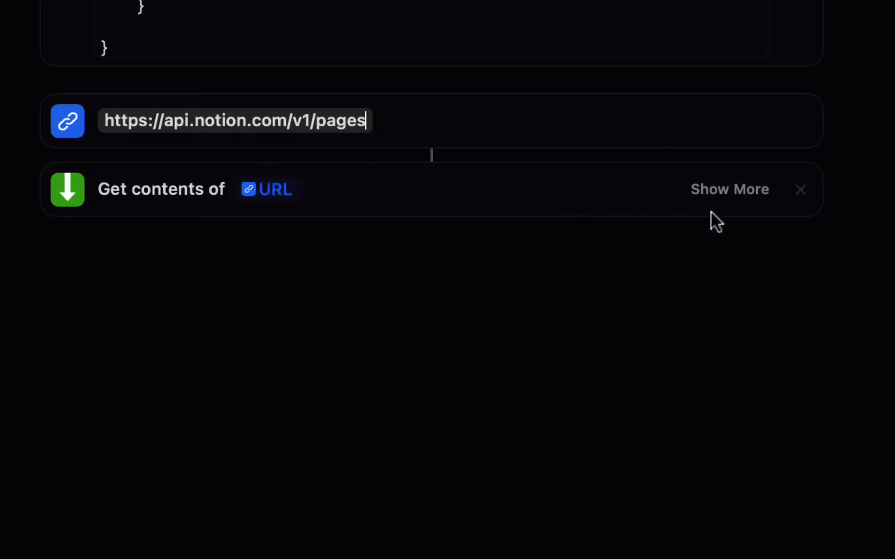
left_click(729, 189)
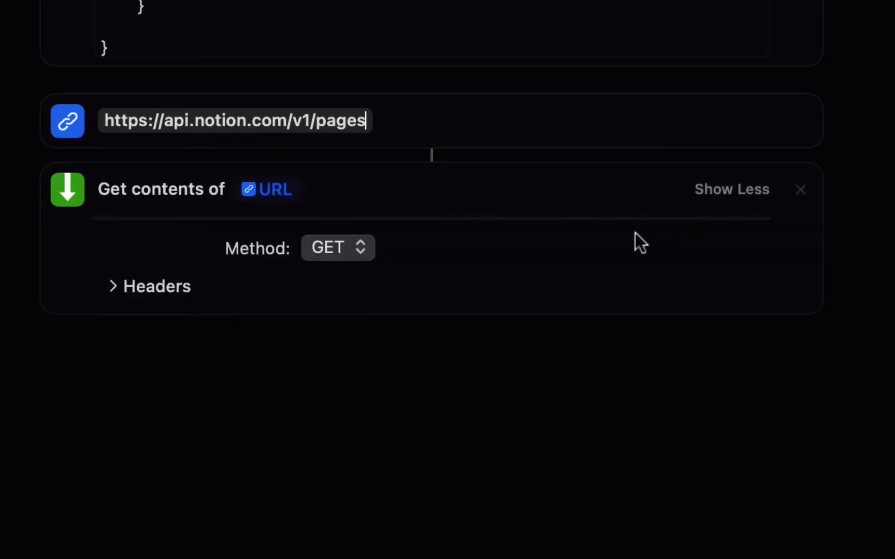
mouse_move(336, 254)
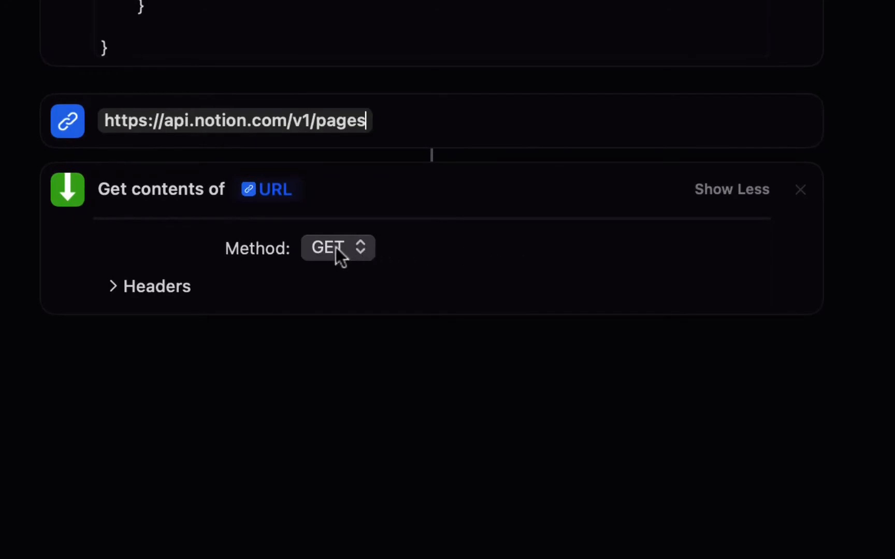
left_click(338, 247)
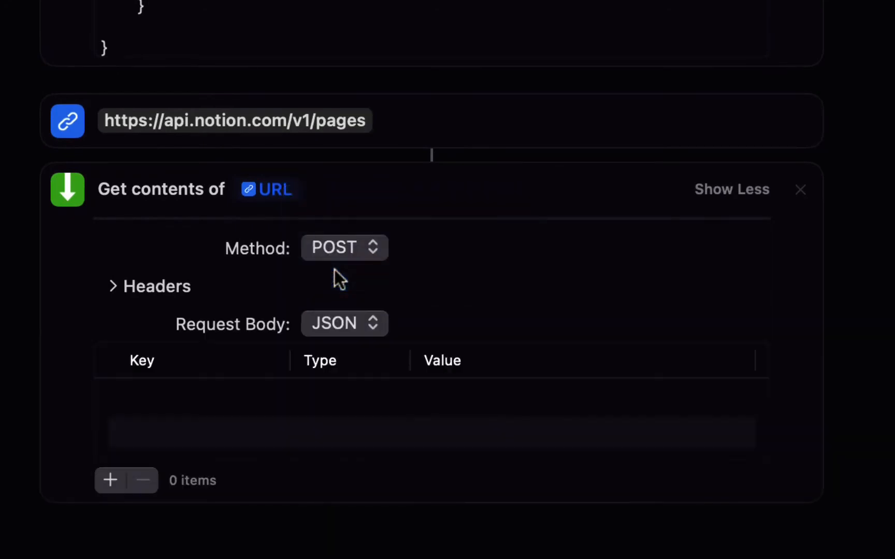
mouse_move(344, 323)
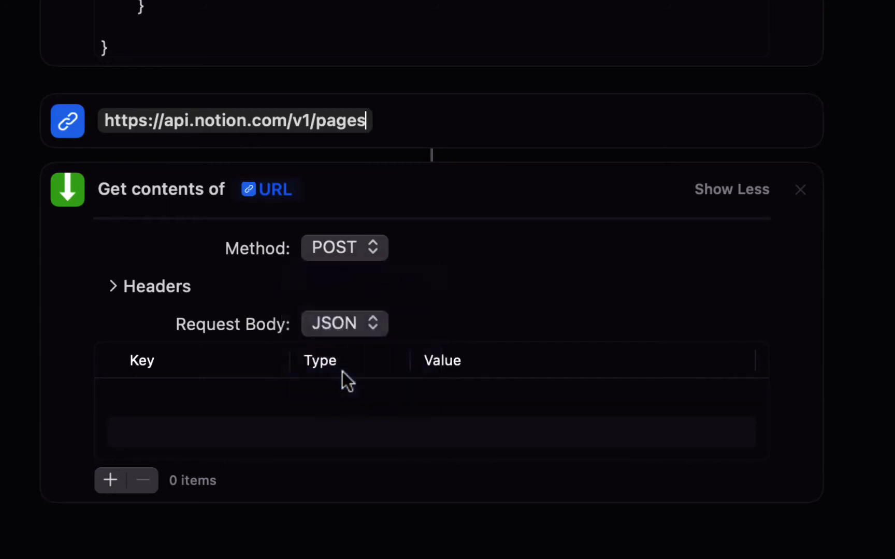
left_click(344, 323)
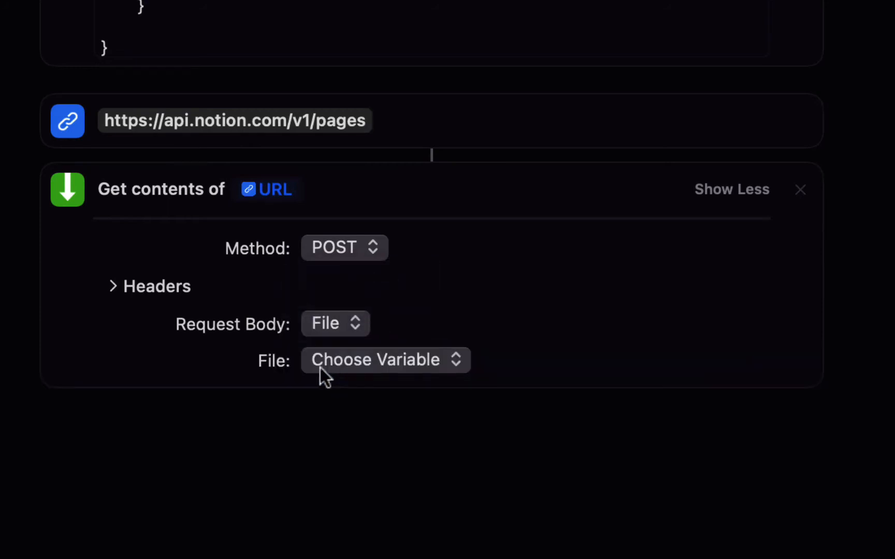
left_click(384, 360)
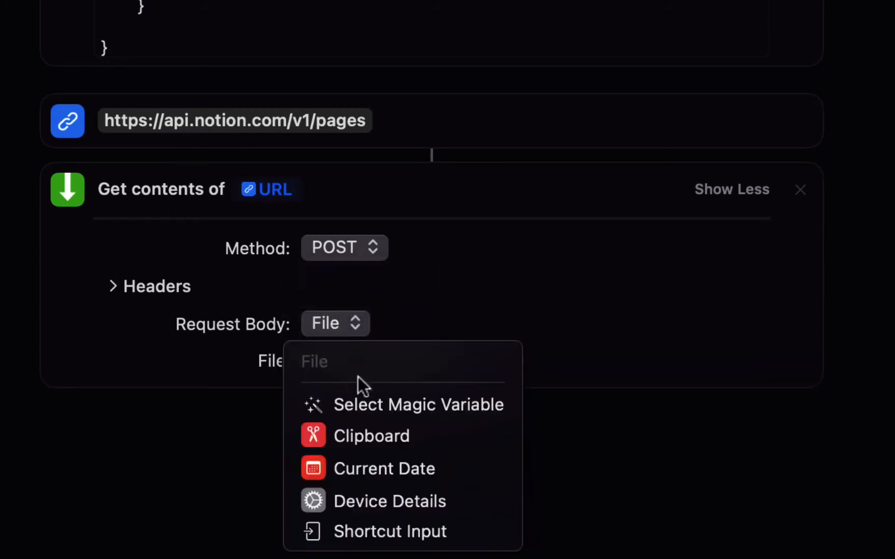
mouse_move(425, 411)
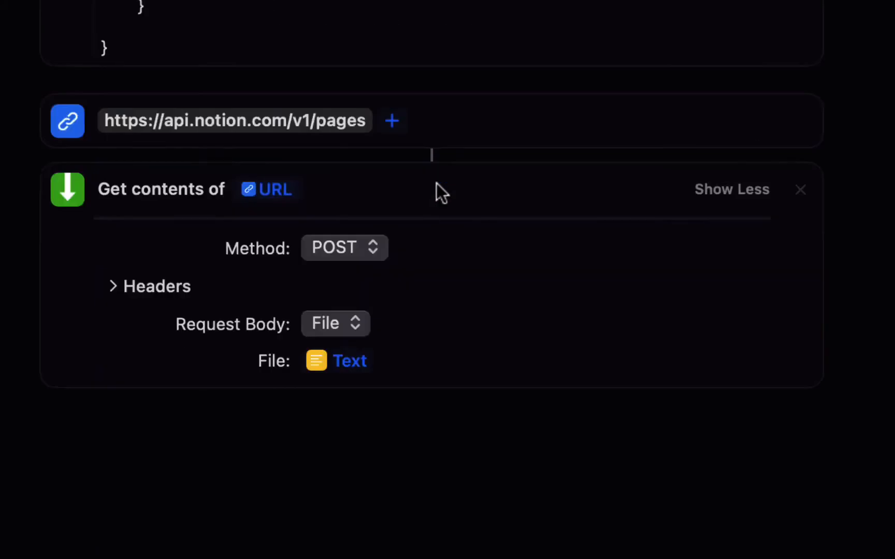
mouse_move(351, 146)
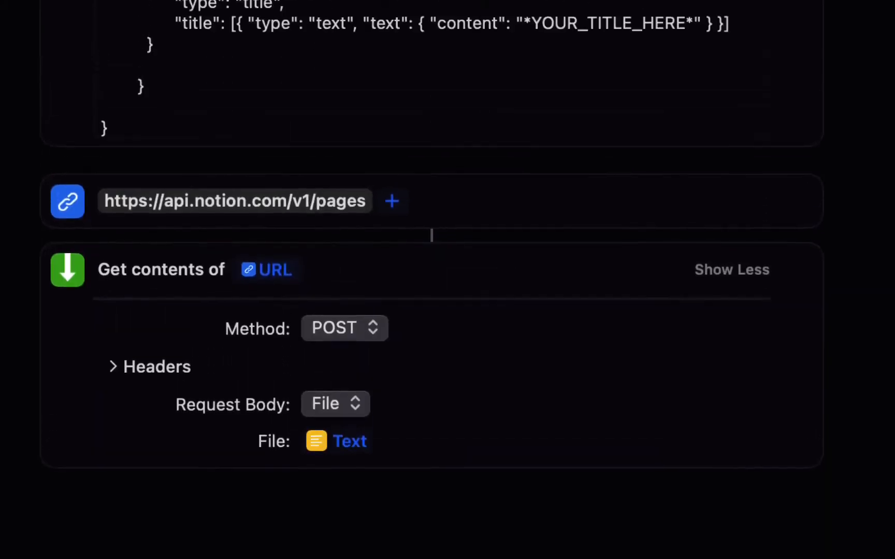
left_click(349, 440)
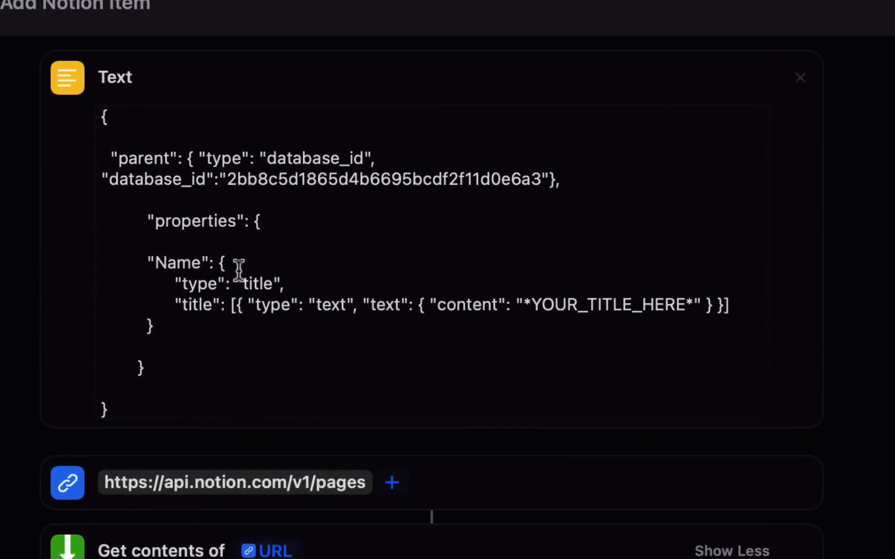
scroll("down", 3)
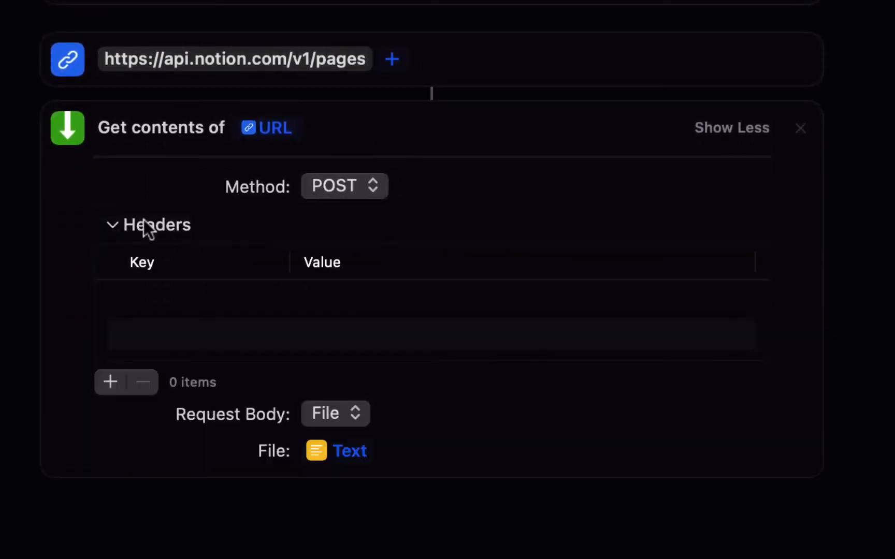
Add an Authorization header with value Bearer followed by the Notion secret token
left_click(110, 383)
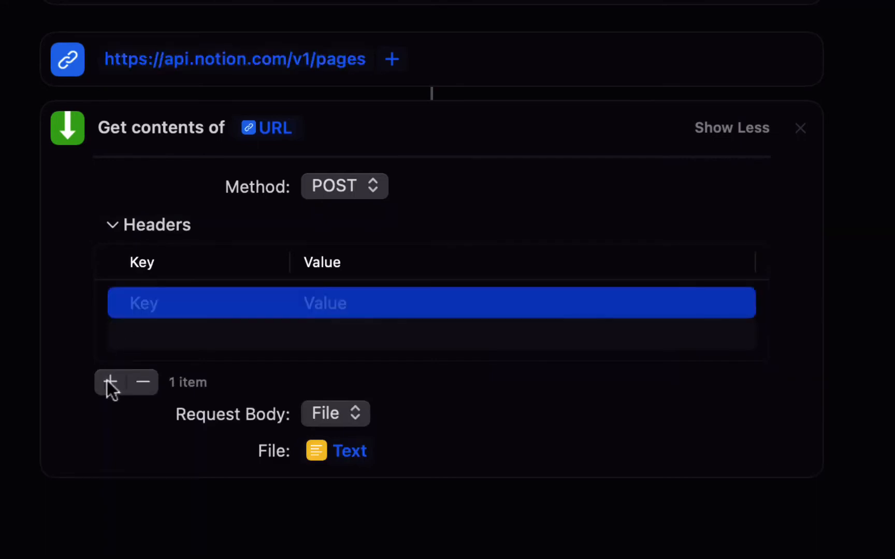
left_click(110, 382)
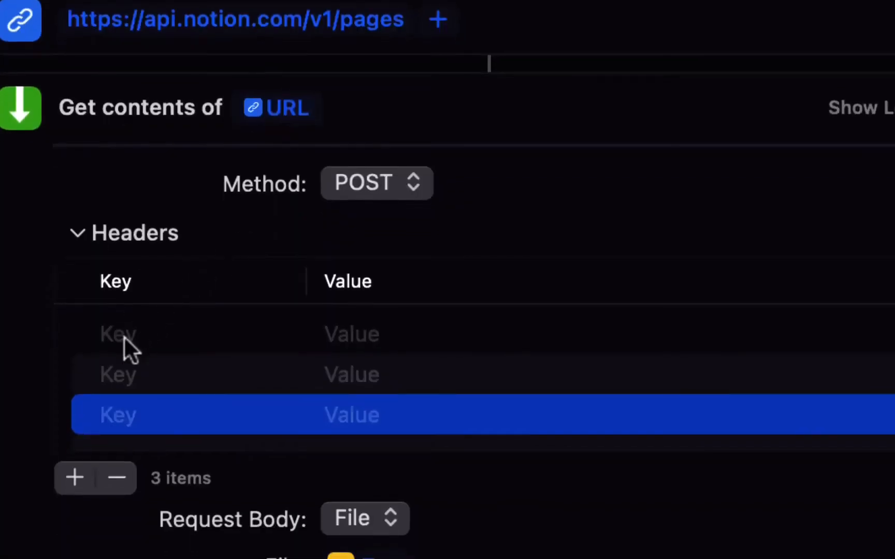
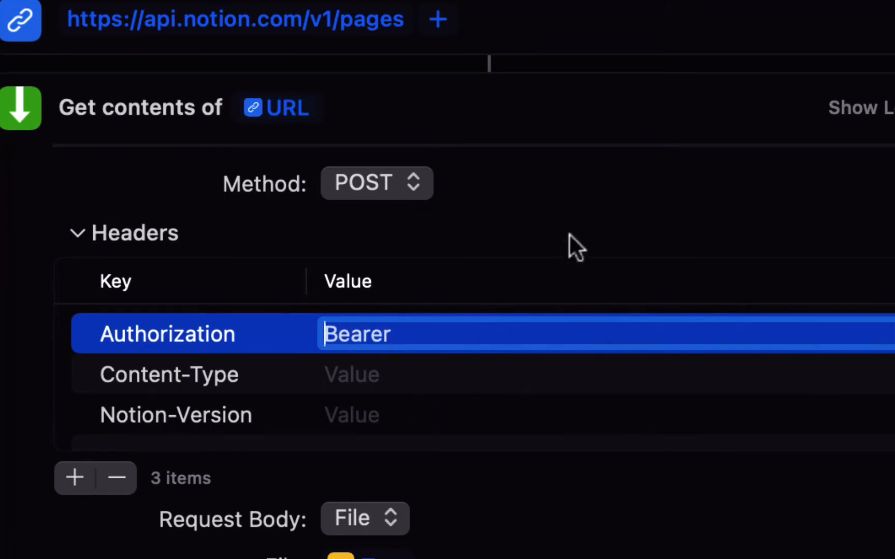
left_click(502, 286)
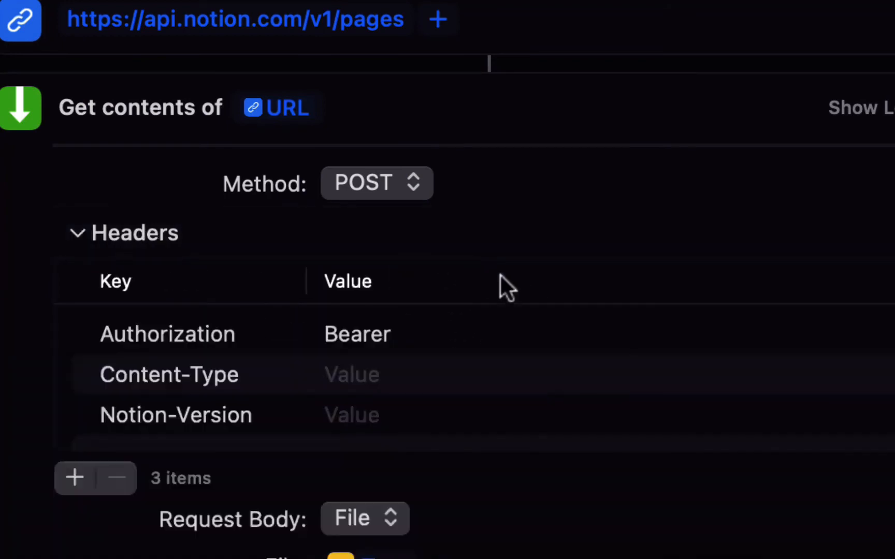
left_click(356, 333)
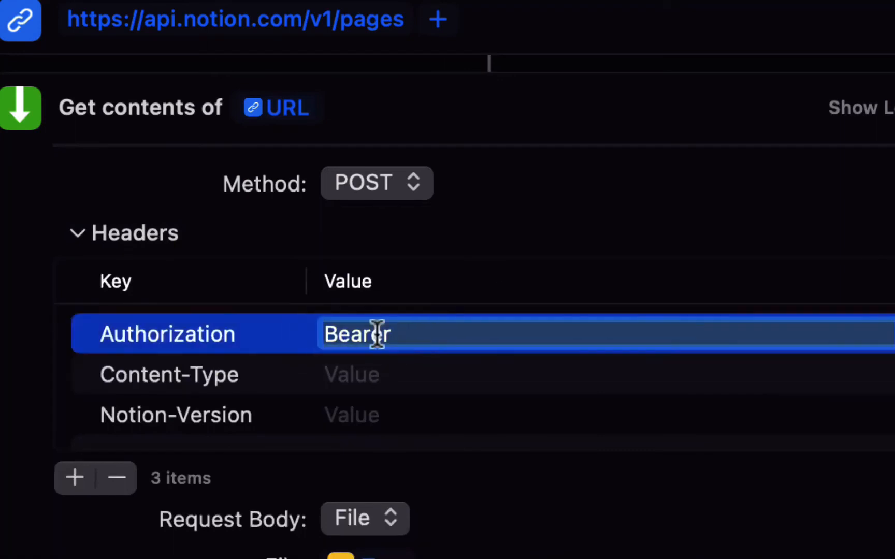
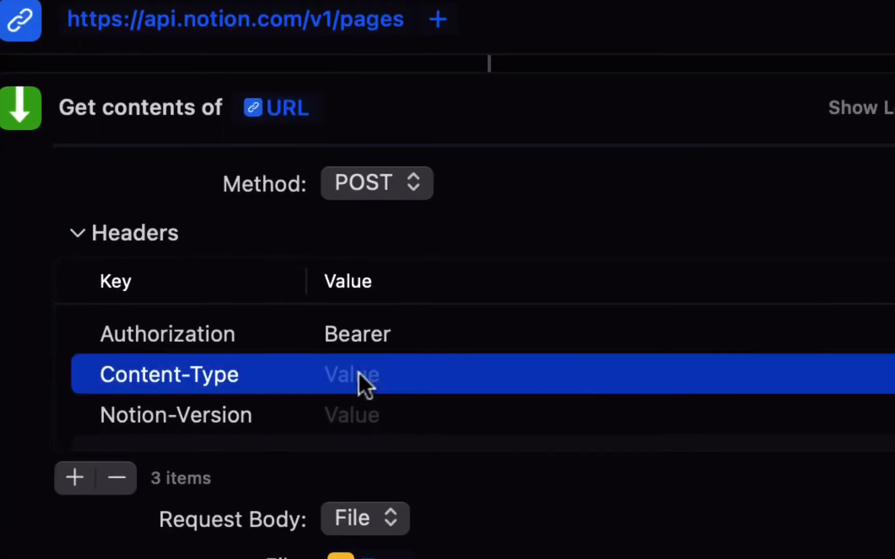
Fill the Content-Type header with application/json and Notion-Version with 2021-08-16
type("application/json")
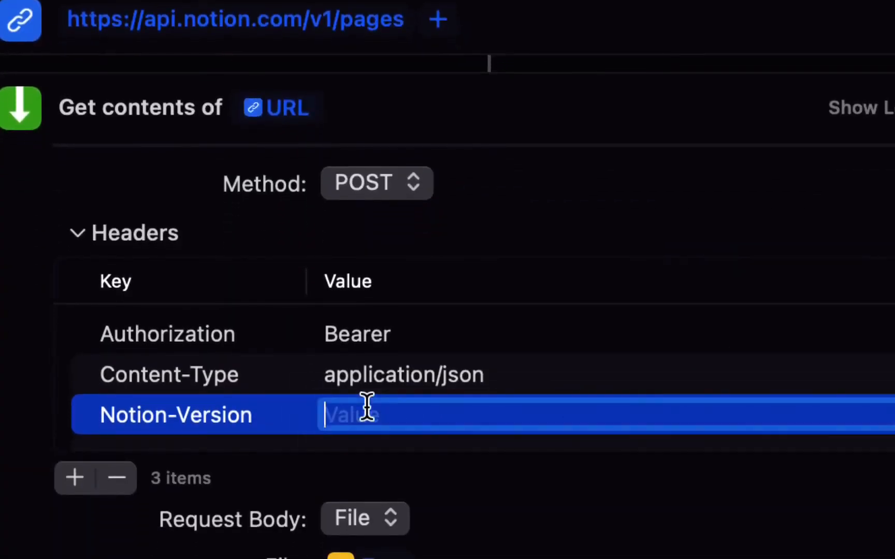
type("2021-08-16")
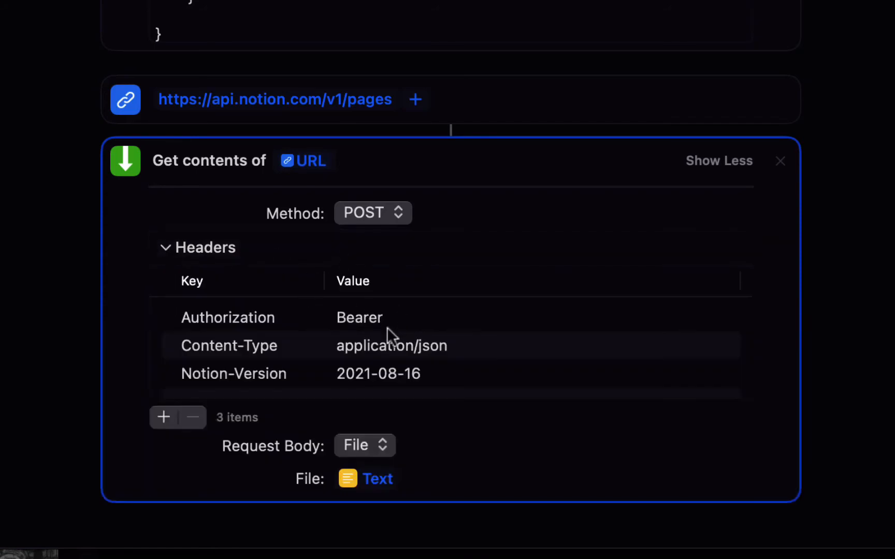
mouse_move(590, 111)
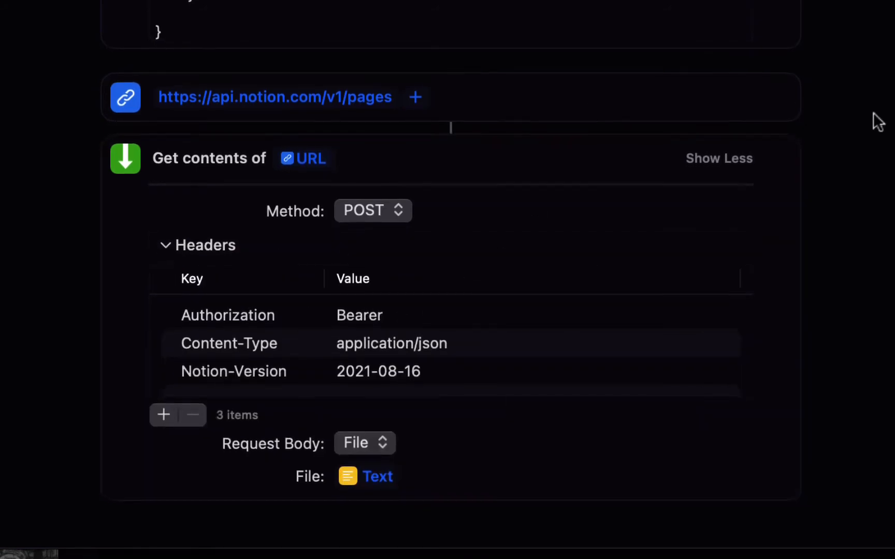
Run the Add Notion Item shortcut and allow access to api.notion.com, getting a 400 Name error
scroll("up", 3)
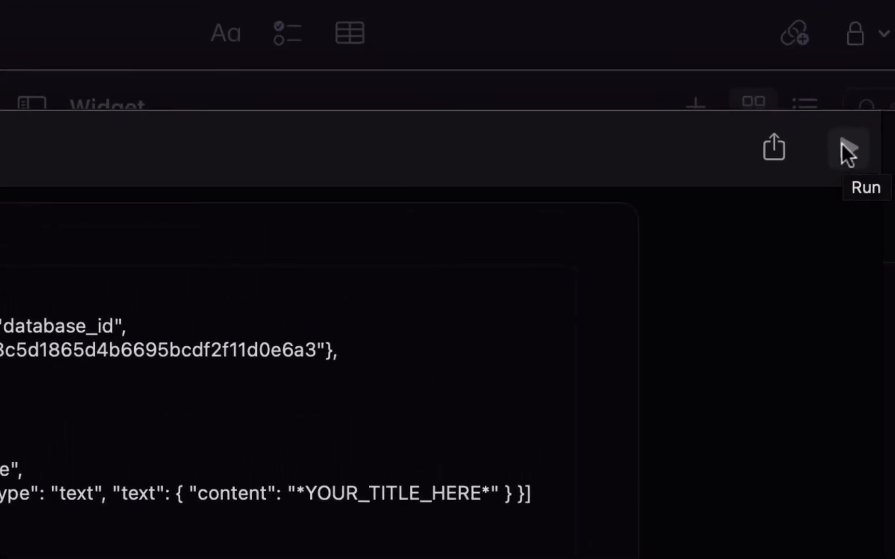
left_click(848, 147)
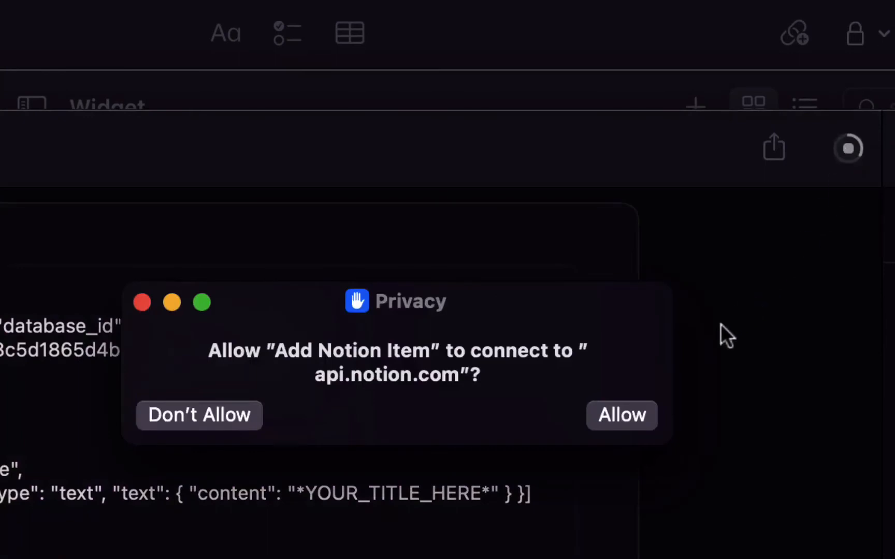
mouse_move(401, 374)
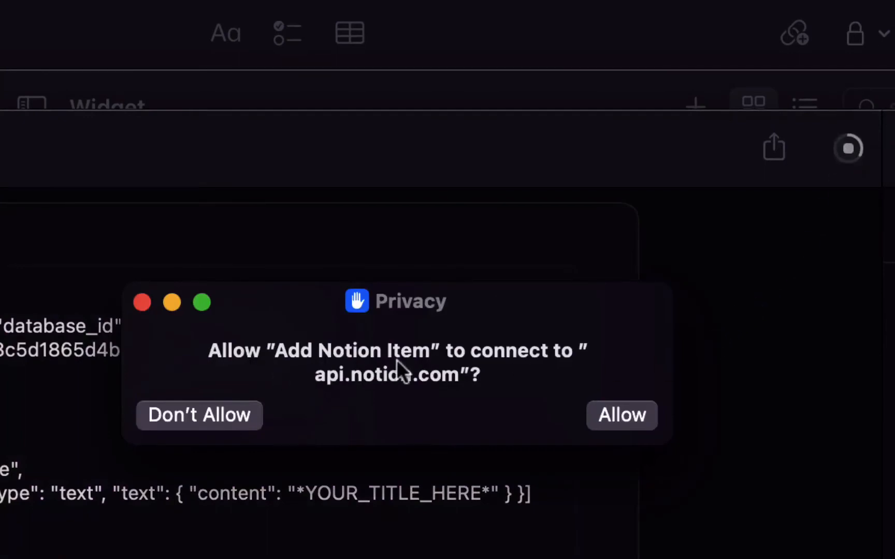
mouse_move(450, 397)
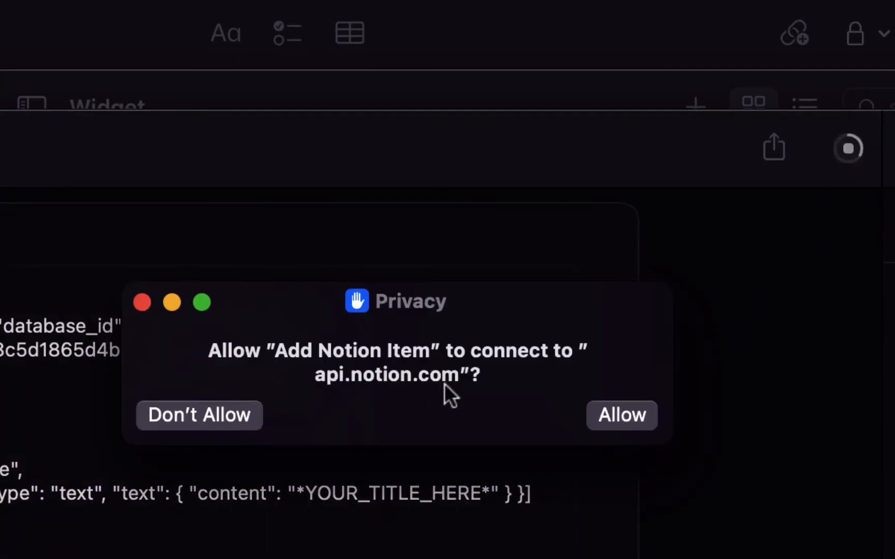
left_click(621, 415)
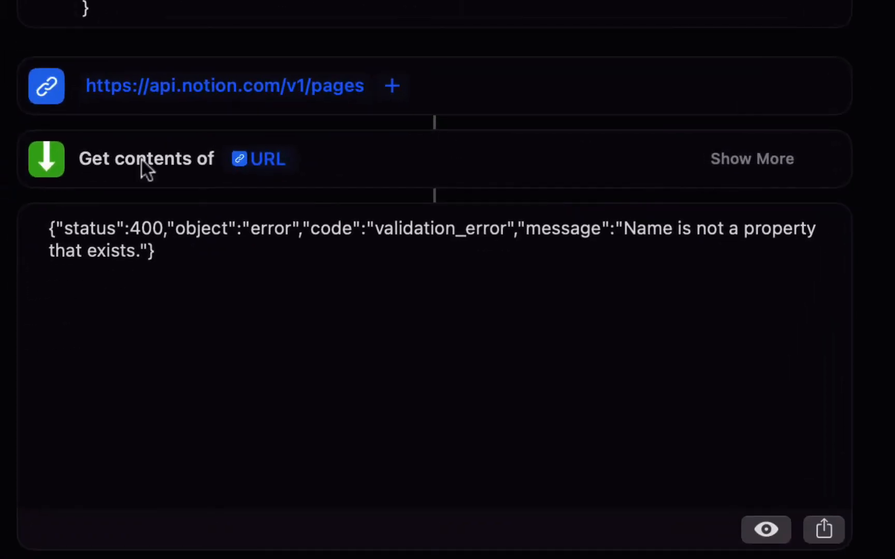
mouse_move(260, 169)
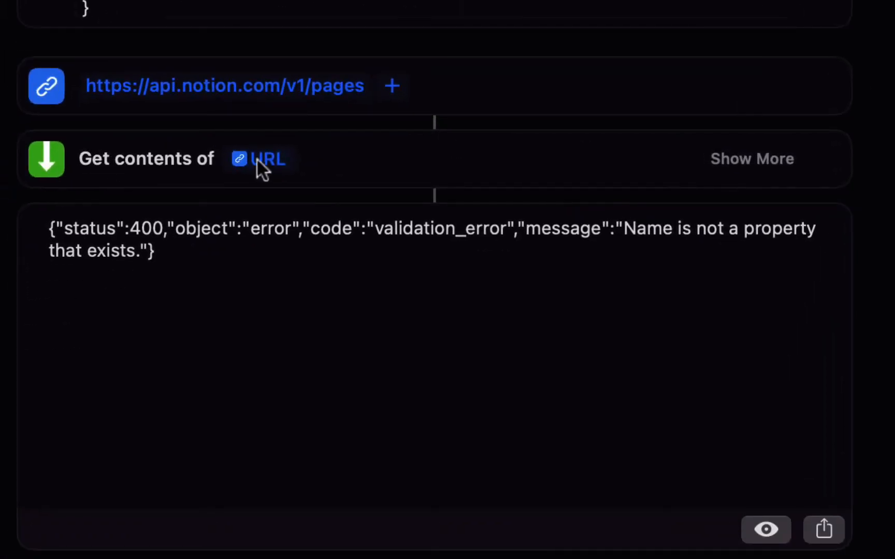
mouse_move(169, 251)
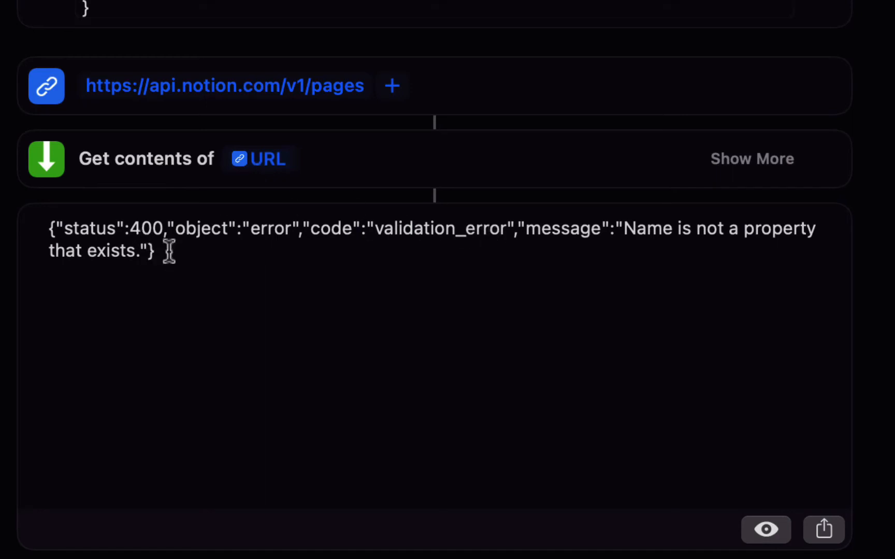
mouse_move(114, 227)
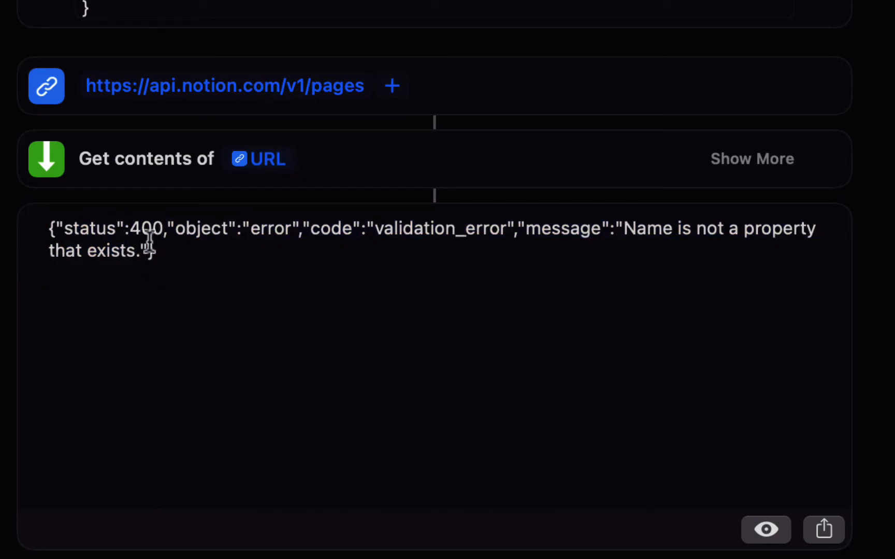
mouse_move(246, 242)
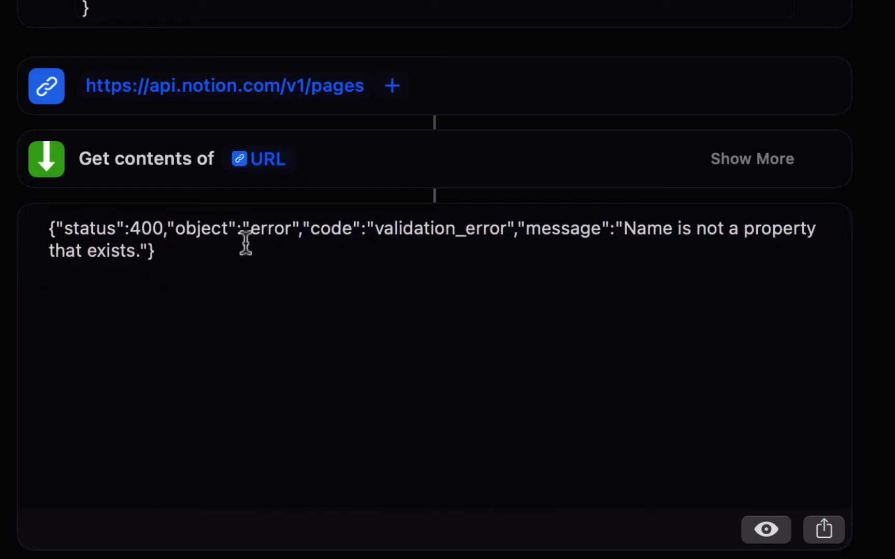
mouse_move(429, 274)
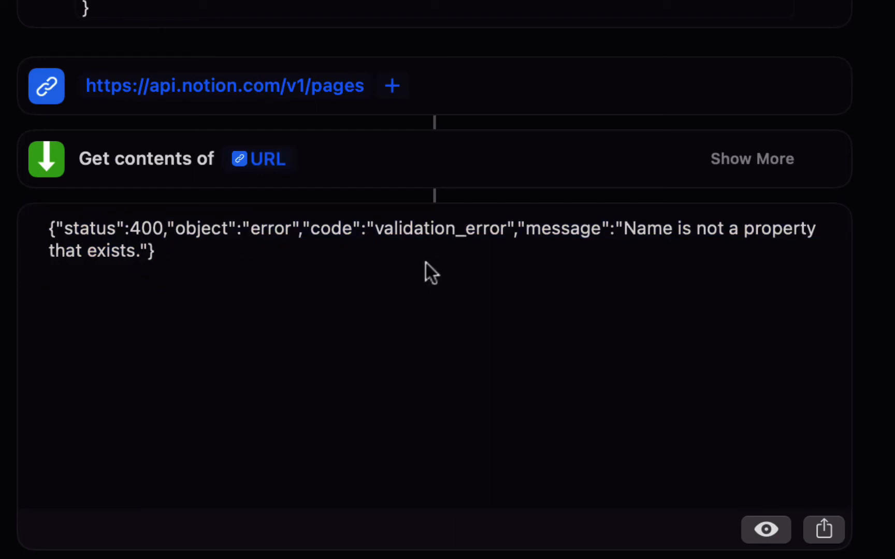
mouse_move(653, 240)
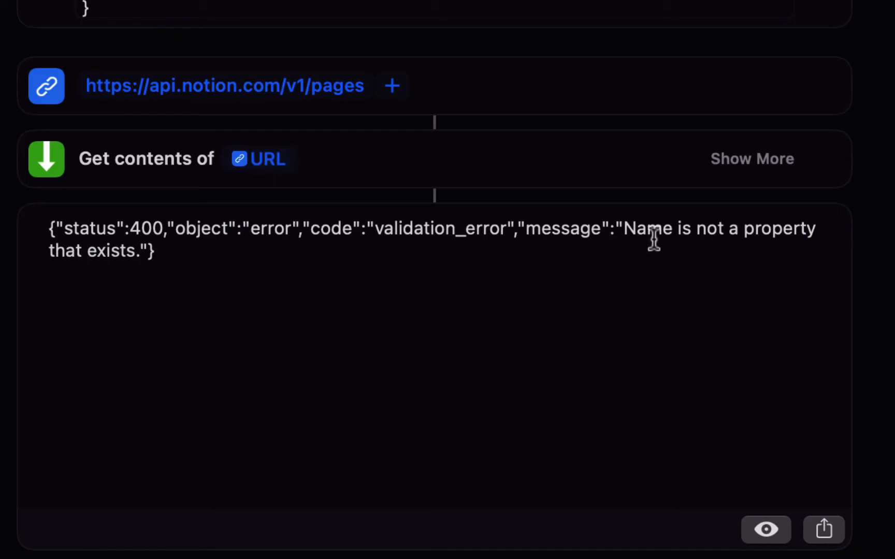
mouse_move(742, 249)
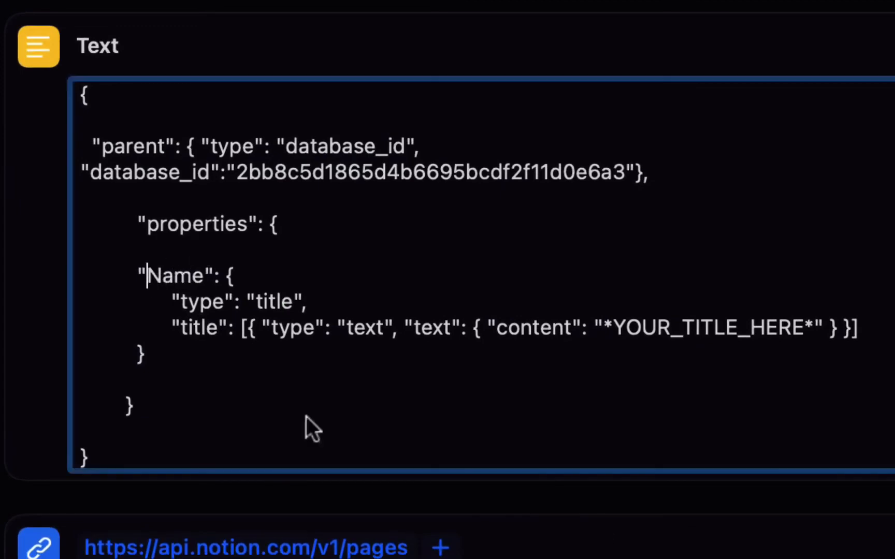
Rename the JSON title property from Name to Item and rerun, adding a row to the EXAMPLE database
double_click(176, 275)
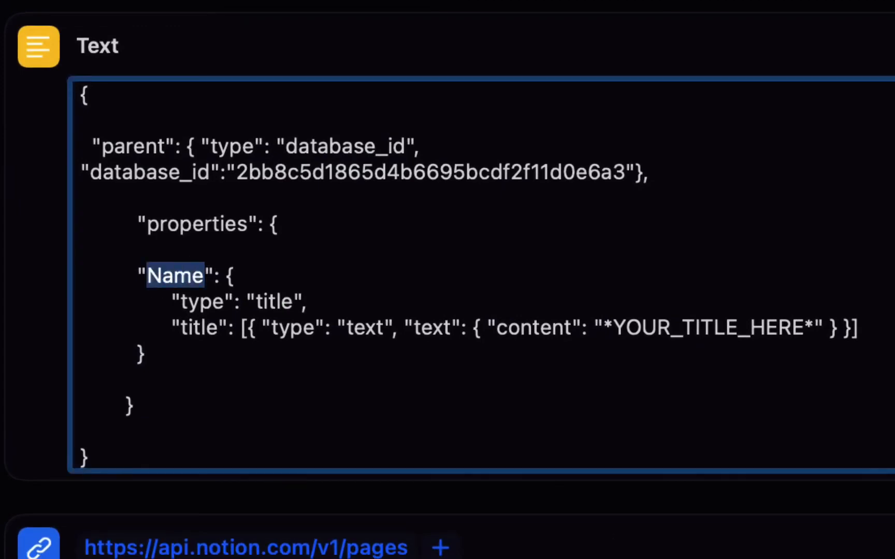
type("Item")
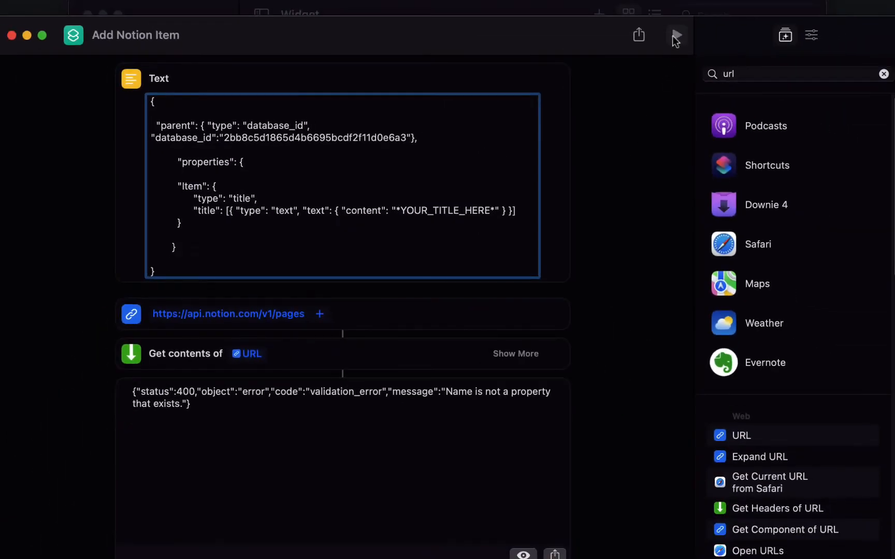
left_click(675, 35)
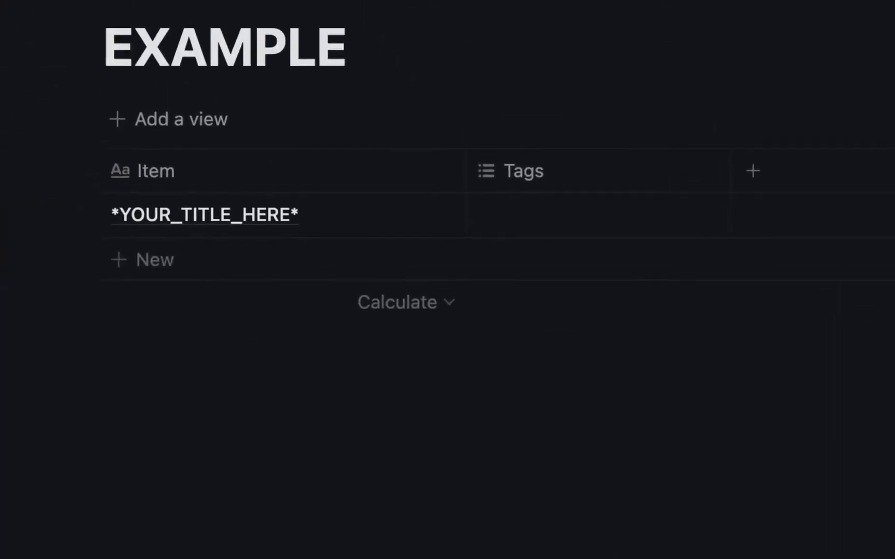
mouse_move(223, 237)
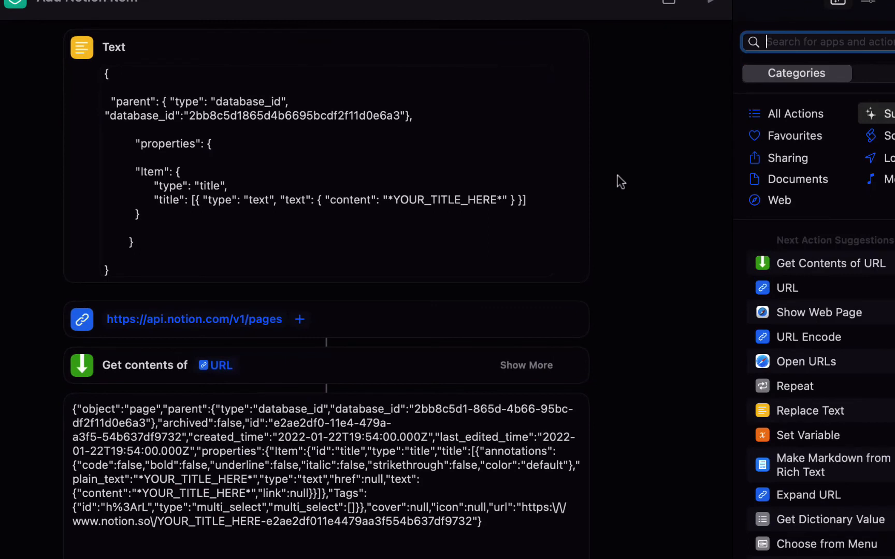
Add an Ask for Input action at the top with the prompt beginning "What is your…"
type("inp")
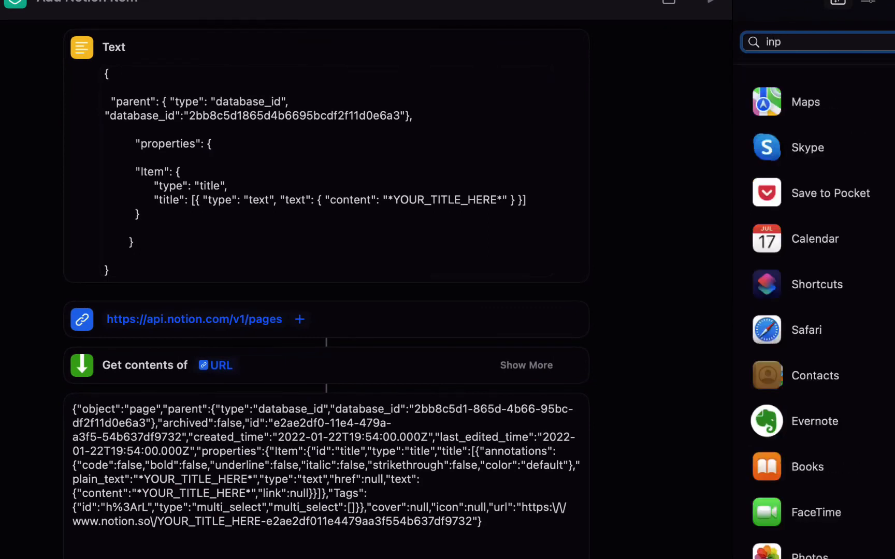
type("ut")
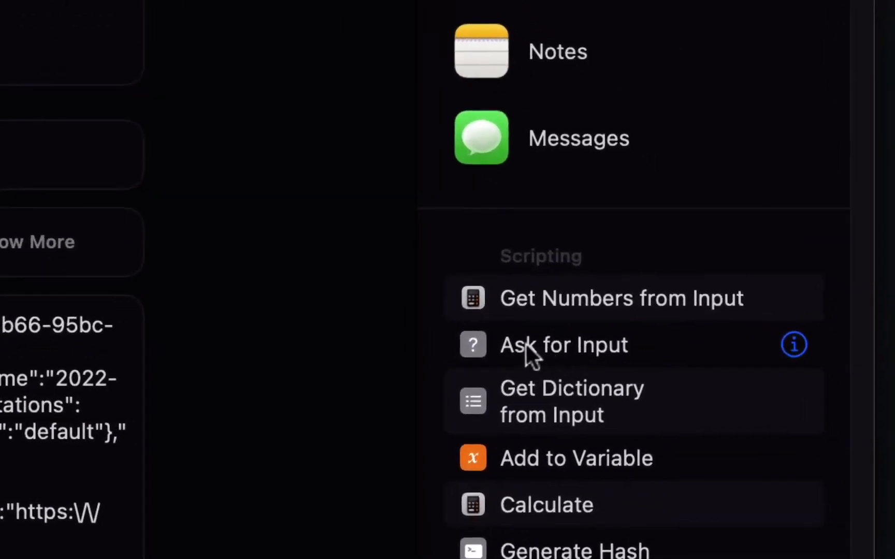
mouse_move(574, 354)
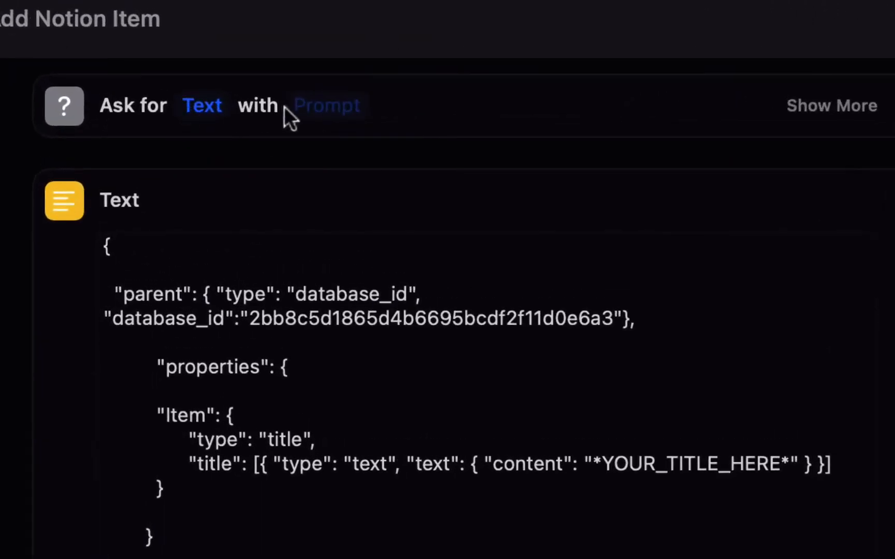
type("What i")
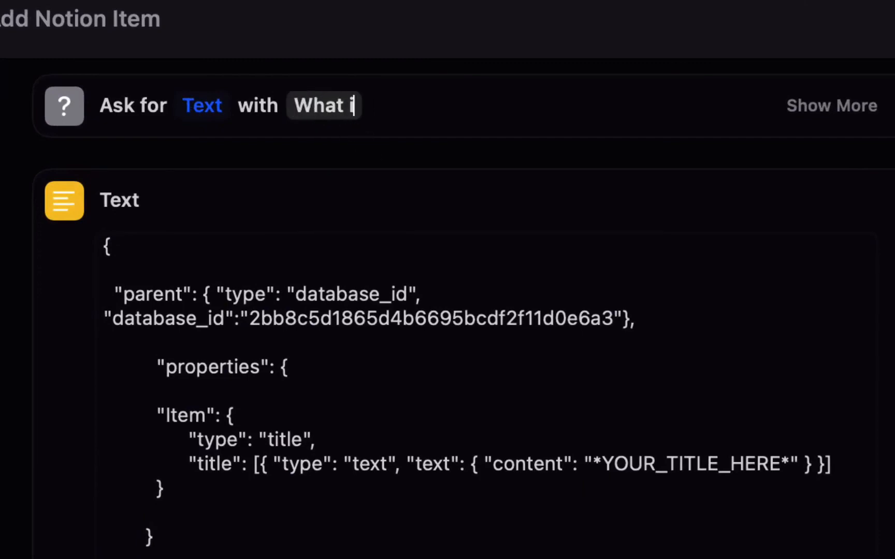
type("s your i")
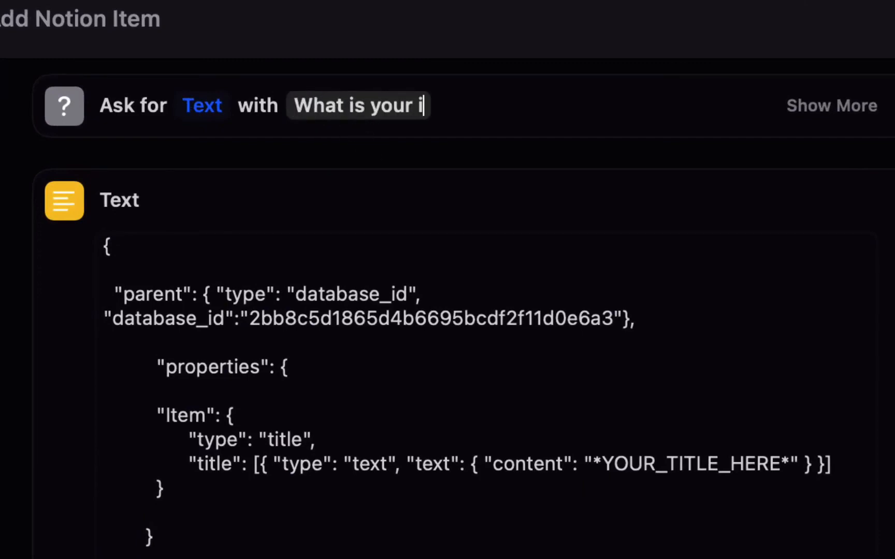
scroll("down", 3)
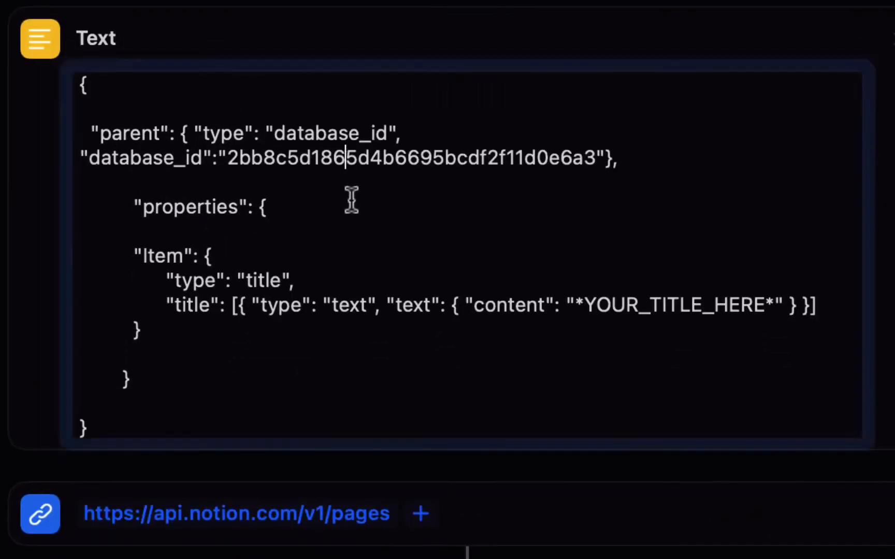
Replace *YOUR_TITLE_HERE* in the JSON body with the Provided Input variable
left_click(679, 371)
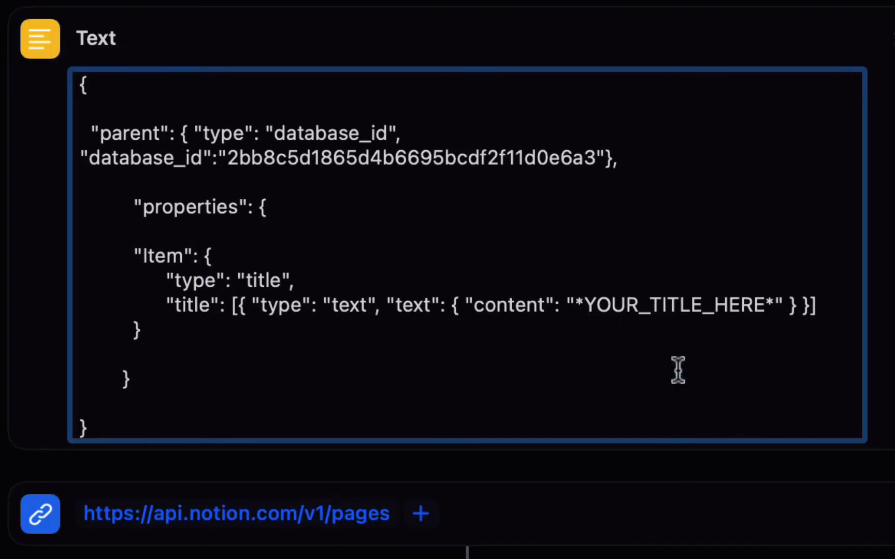
double_click(673, 305)
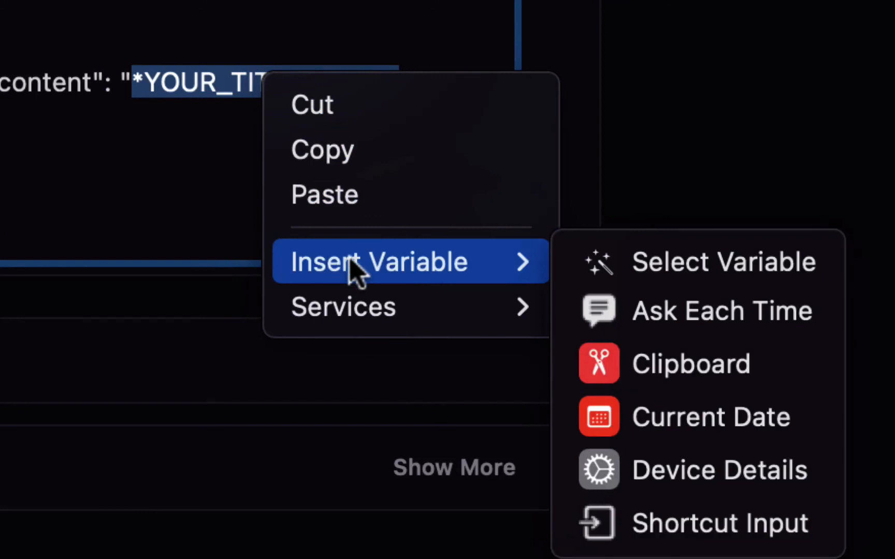
mouse_move(713, 269)
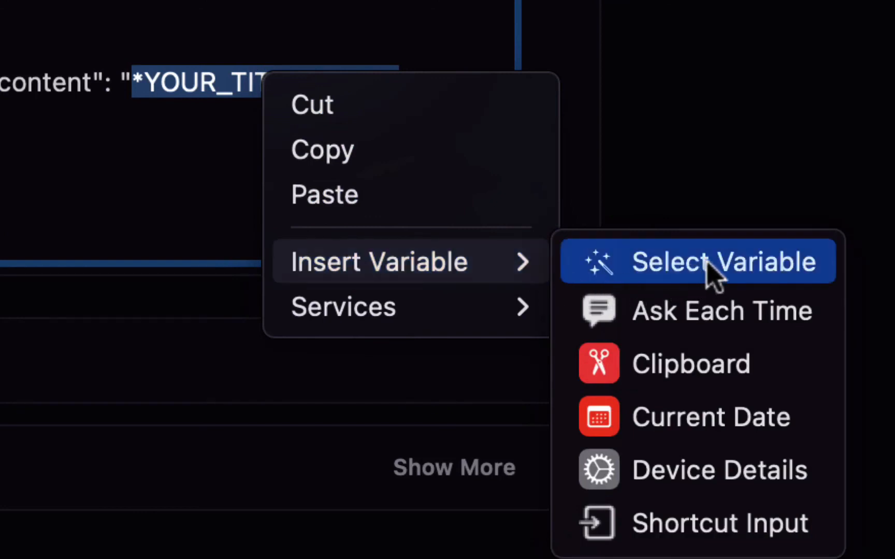
left_click(696, 261)
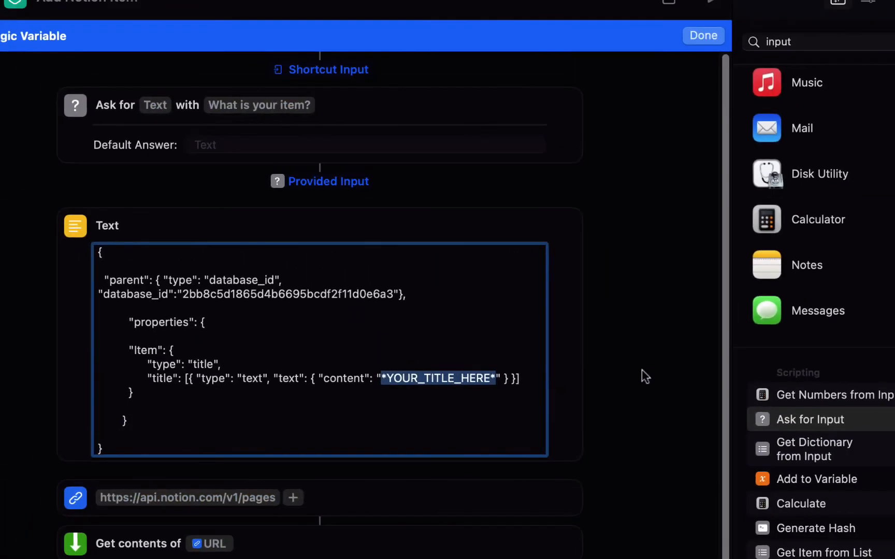
mouse_move(333, 189)
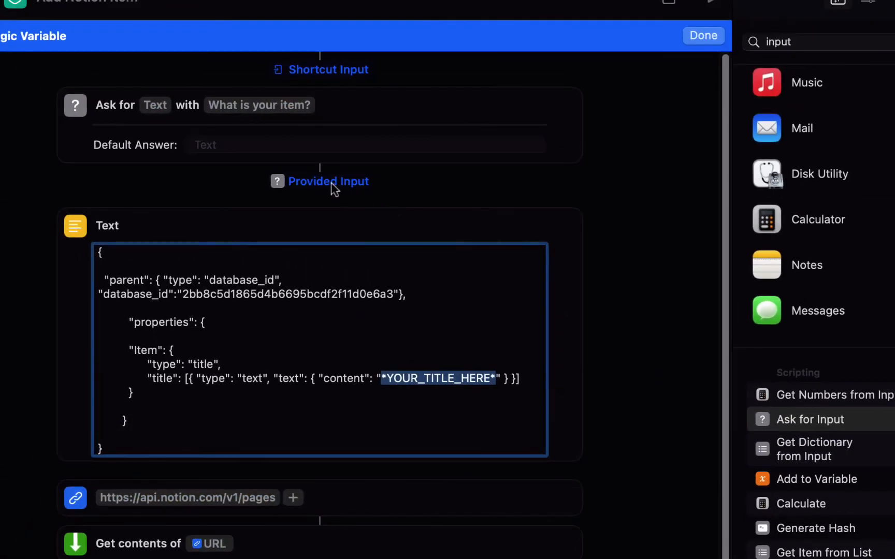
left_click(319, 181)
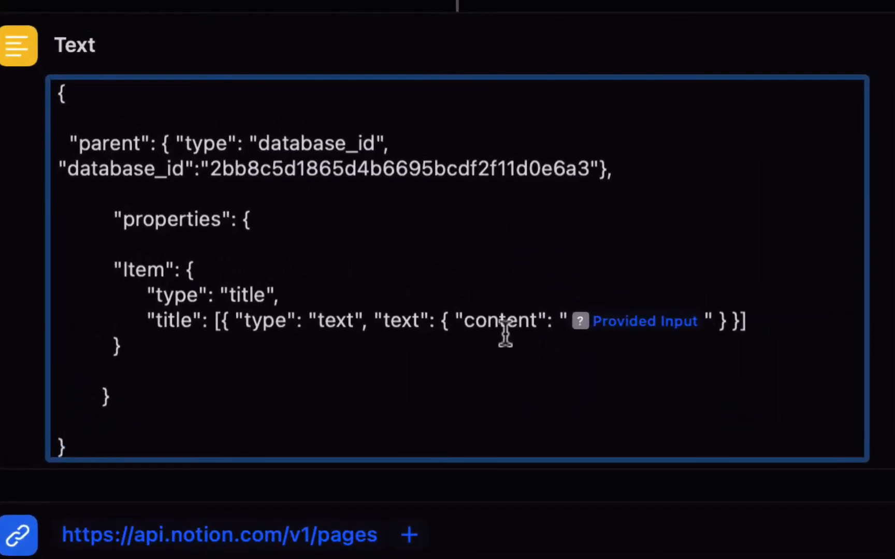
mouse_move(684, 337)
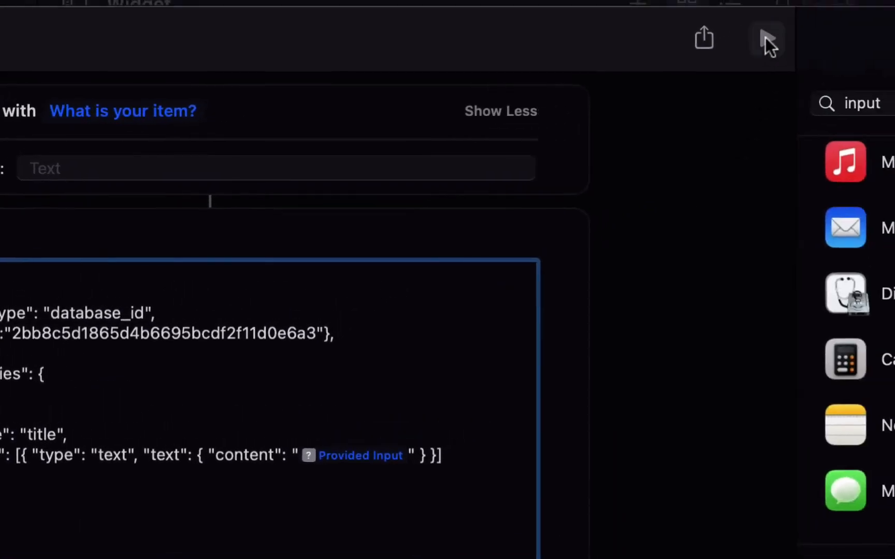
Run the shortcut and answer "Item for Notion Demo", adding that row to the Notion database
left_click(767, 38)
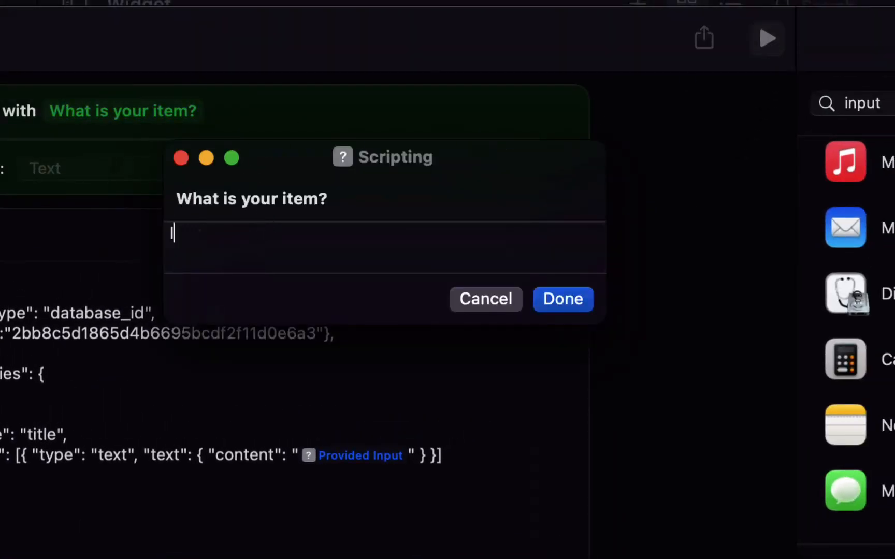
type("Item for Notion D")
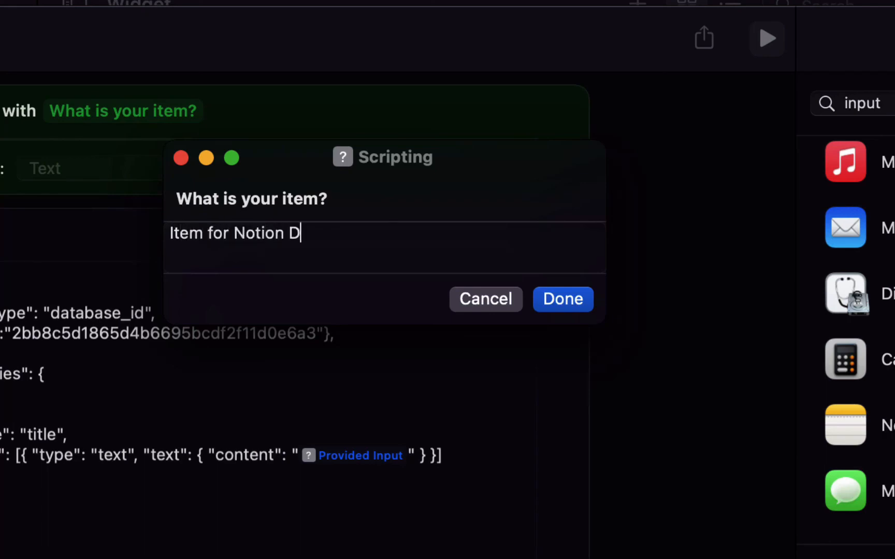
left_click(563, 299)
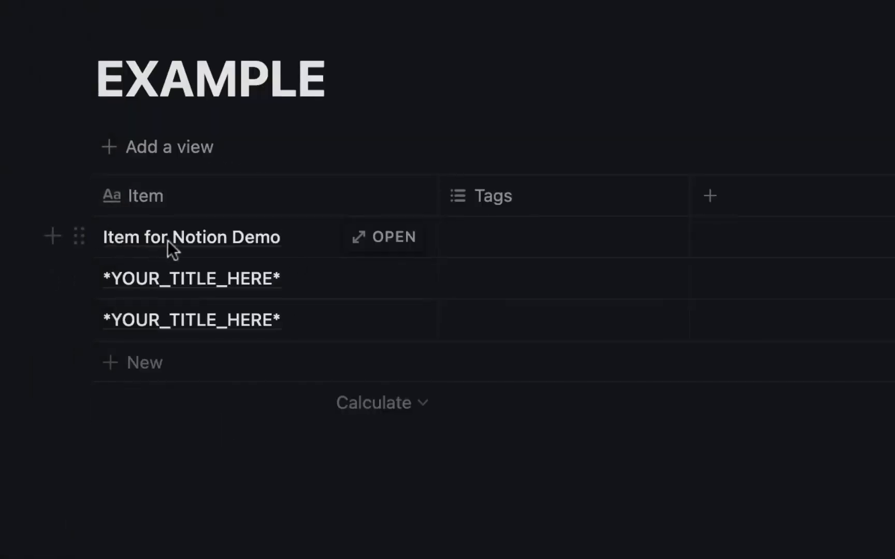
mouse_move(393, 237)
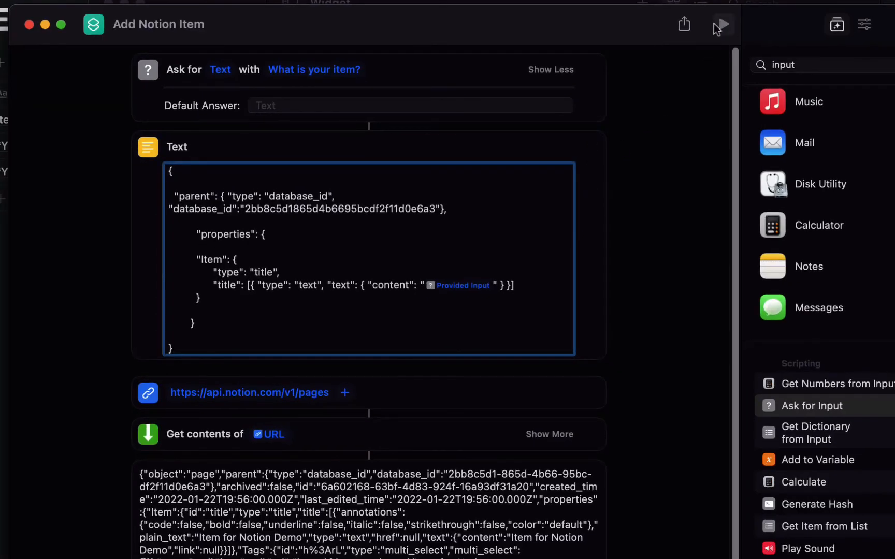
Run again answering "Another Test", adding a second row to the database
left_click(721, 24)
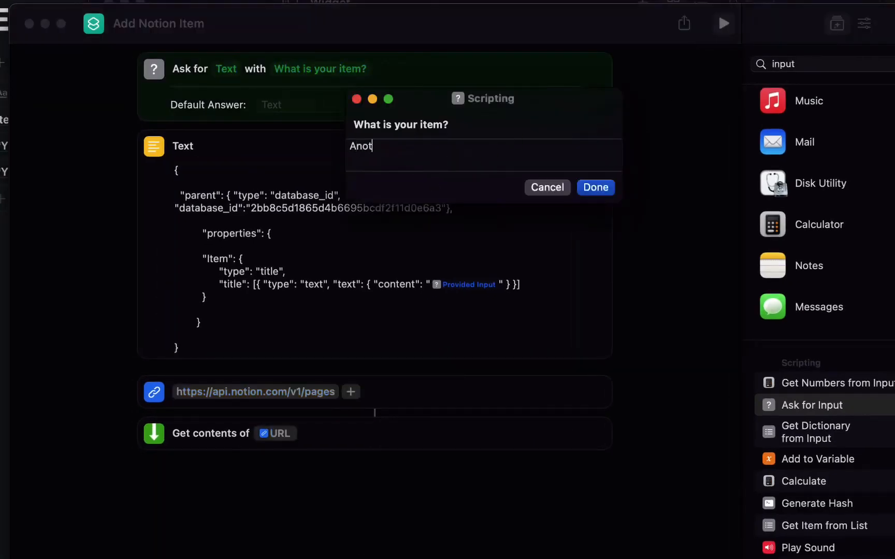
type("her Test")
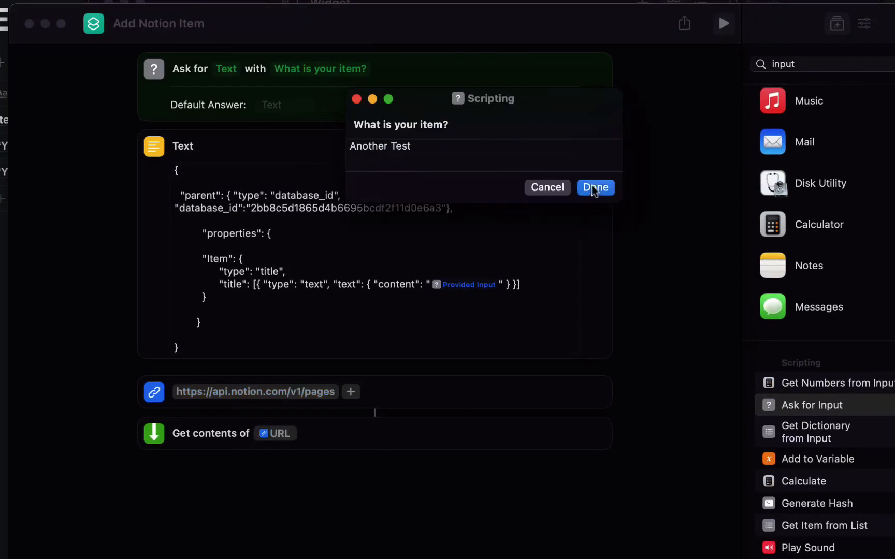
left_click(596, 187)
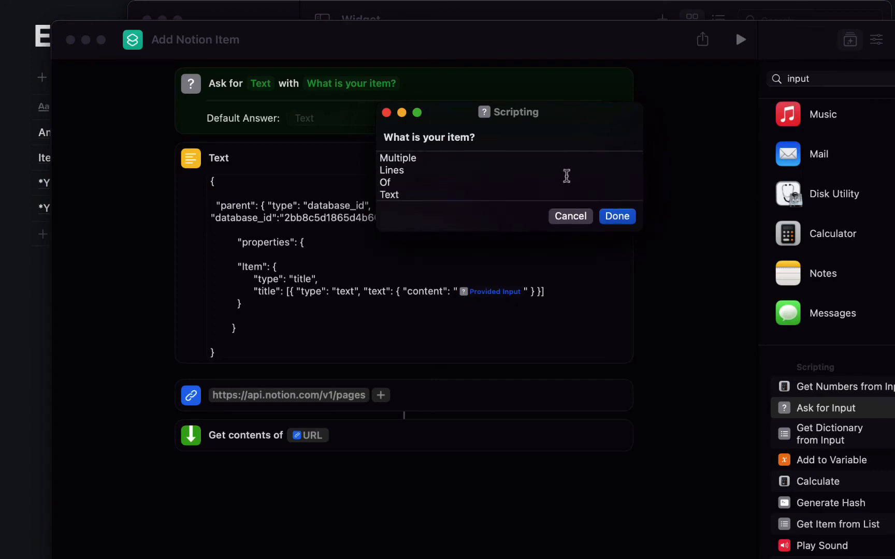
Submit a multi-line item, which returns a 400 invalid_json parsing error
left_click(617, 217)
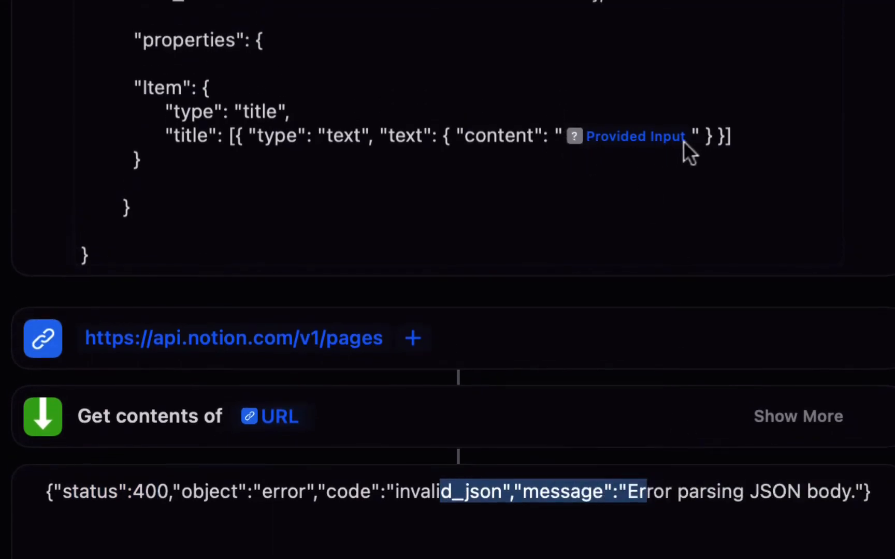
mouse_move(618, 216)
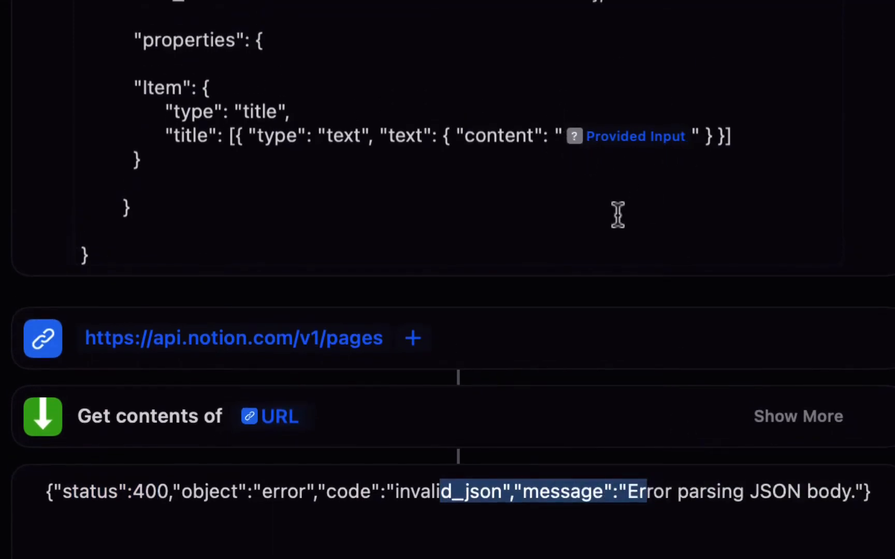
mouse_move(501, 41)
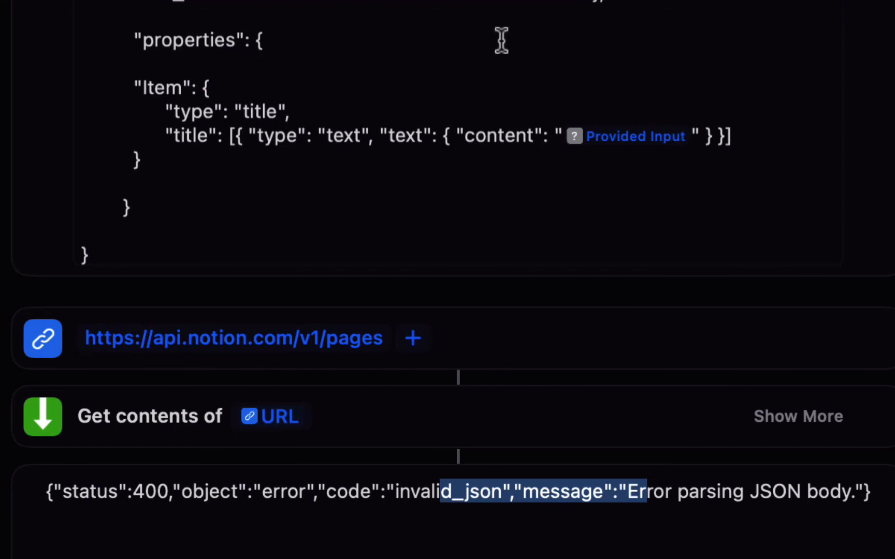
mouse_move(606, 23)
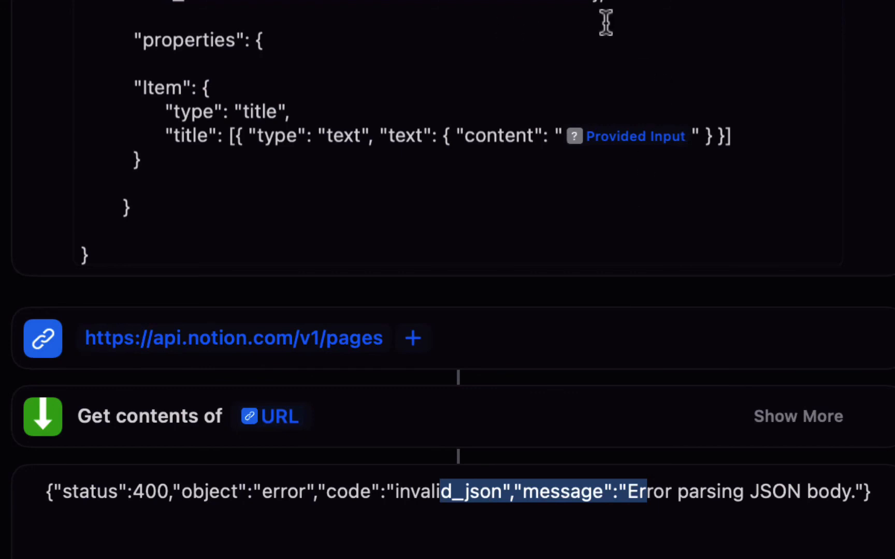